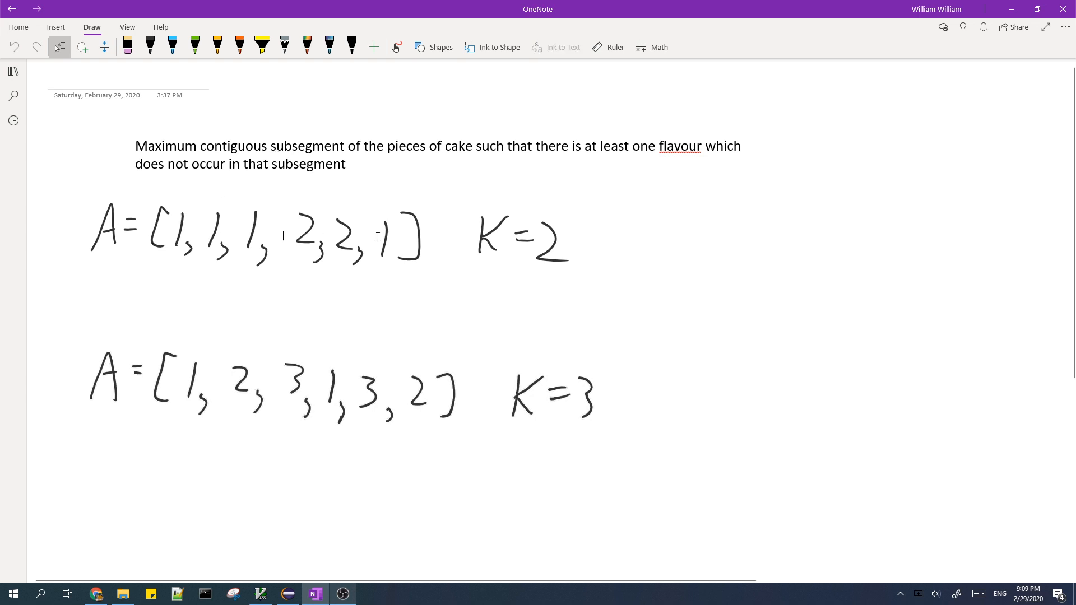
mouse_move(497, 186)
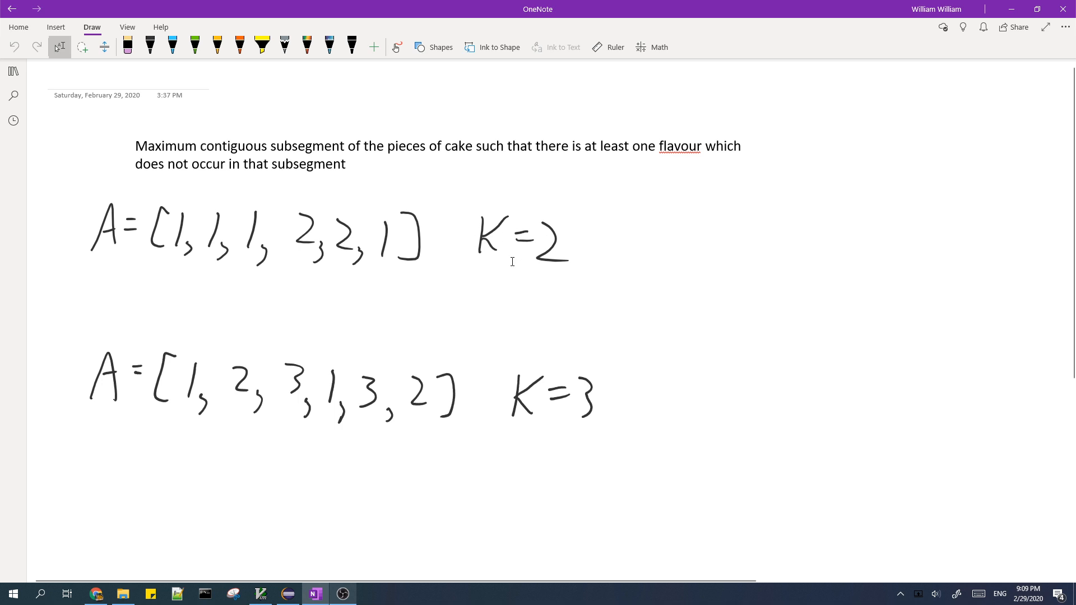
mouse_move(262, 237)
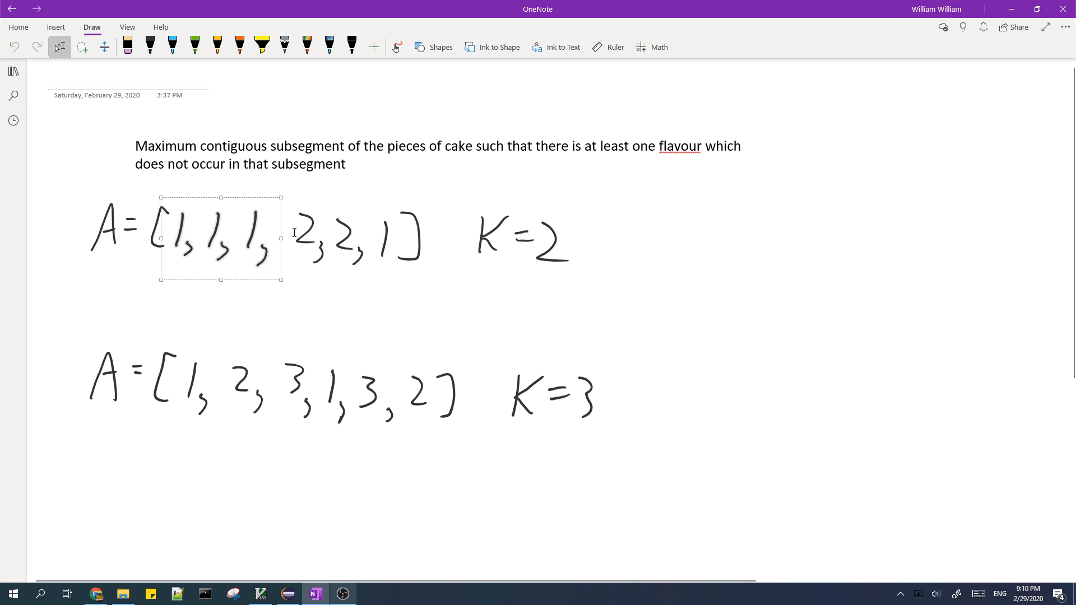
Step: Write A=[1,2,3,1,3,2] and K=3, then blue r indices 0–5 with their answers
left_click(253, 288)
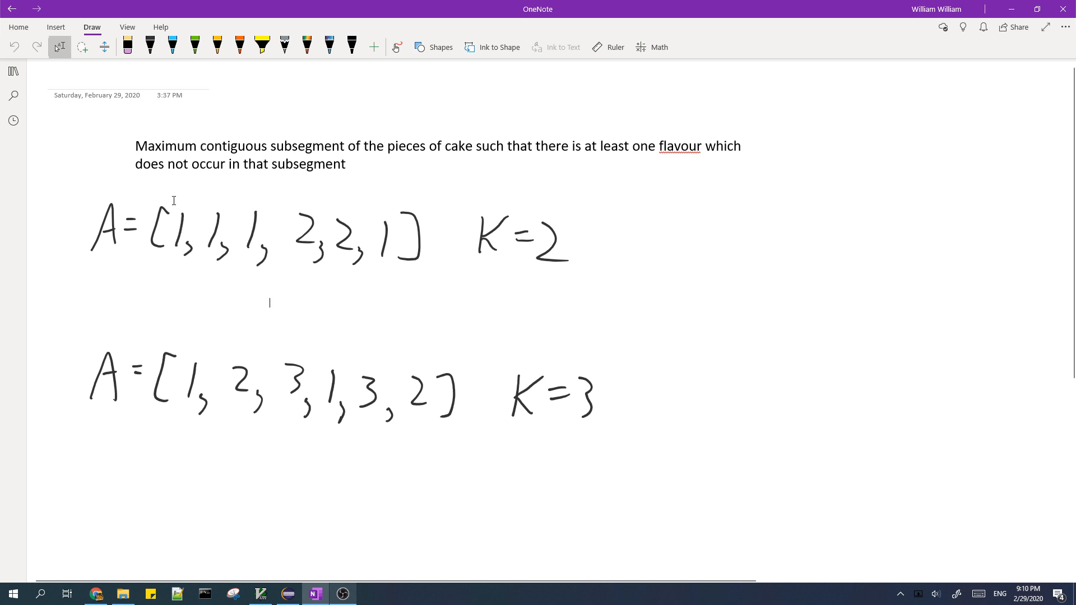
left_click_drag(172, 204, 278, 263)
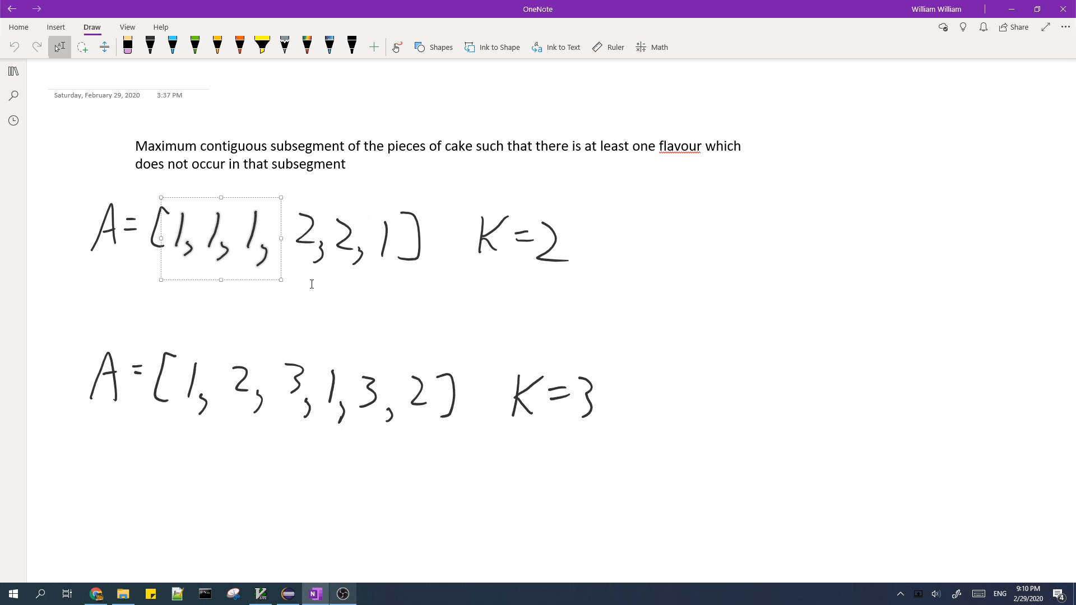
mouse_move(283, 222)
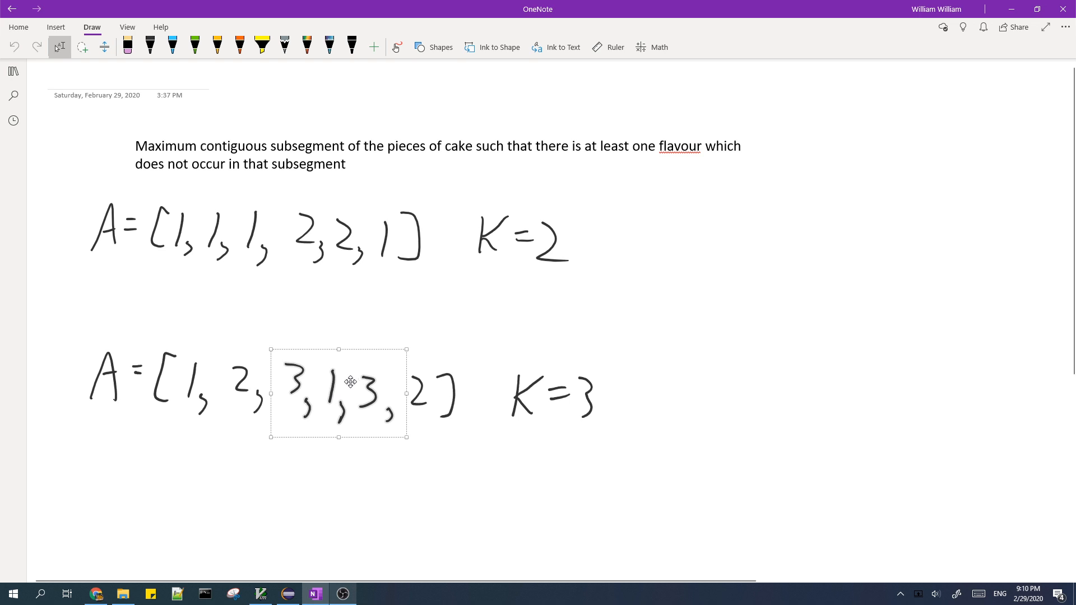
mouse_move(362, 397)
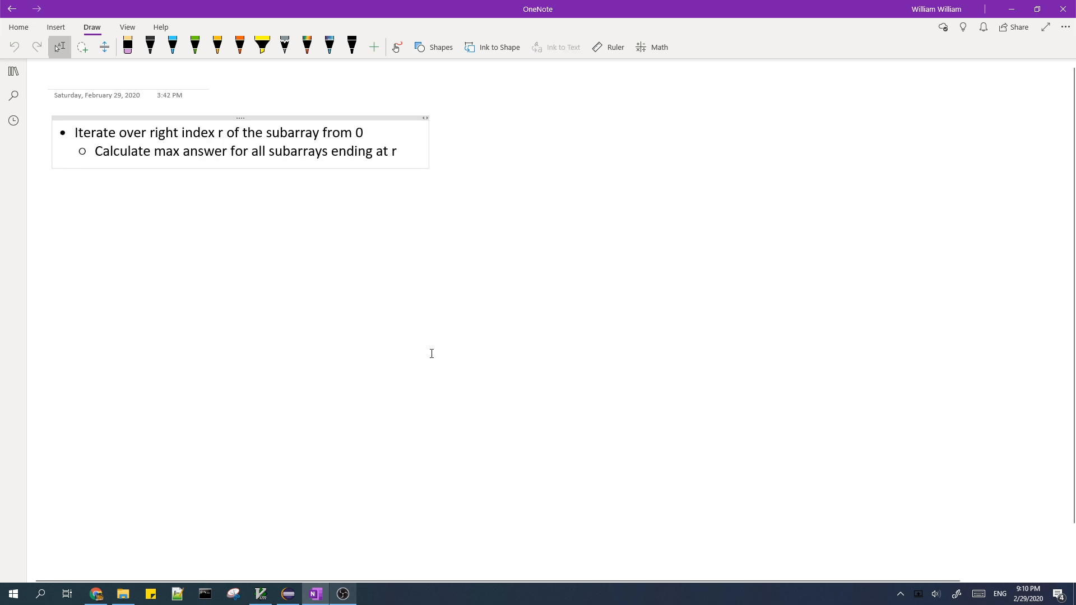
mouse_move(345, 296)
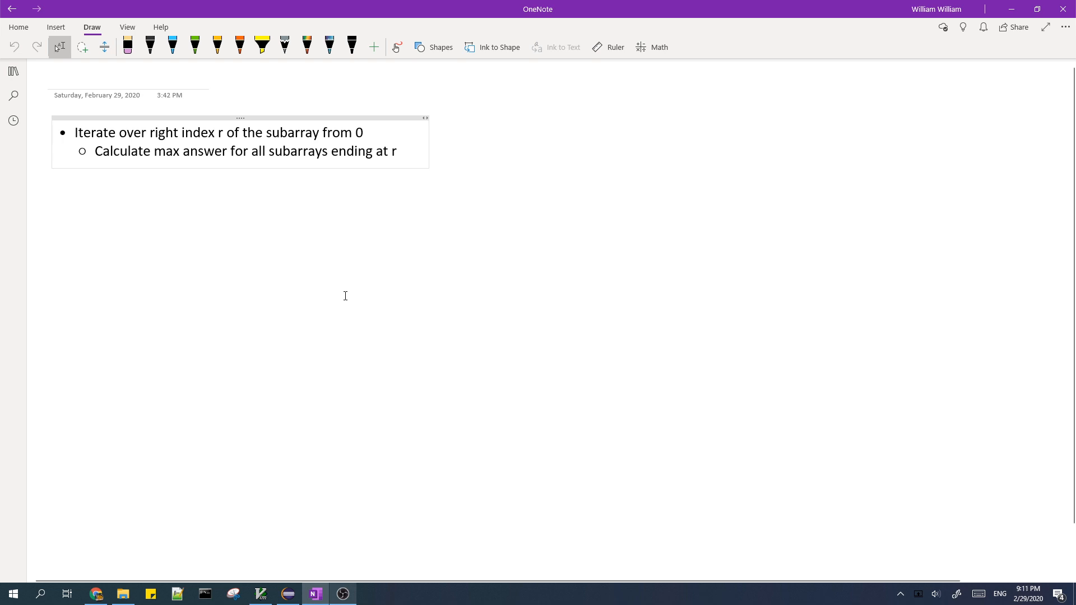
mouse_move(239, 207)
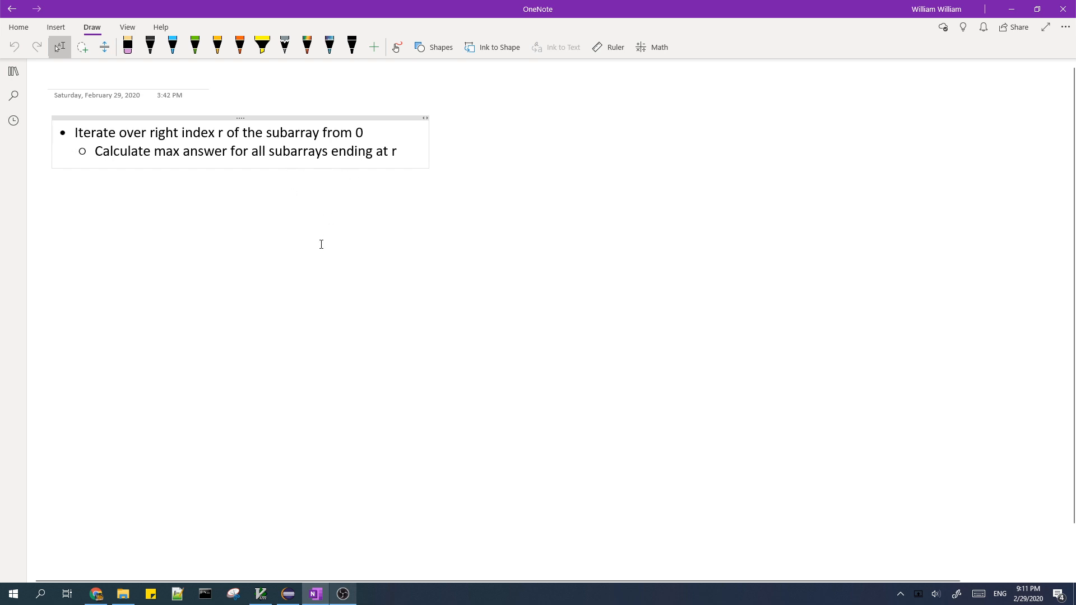
mouse_move(278, 269)
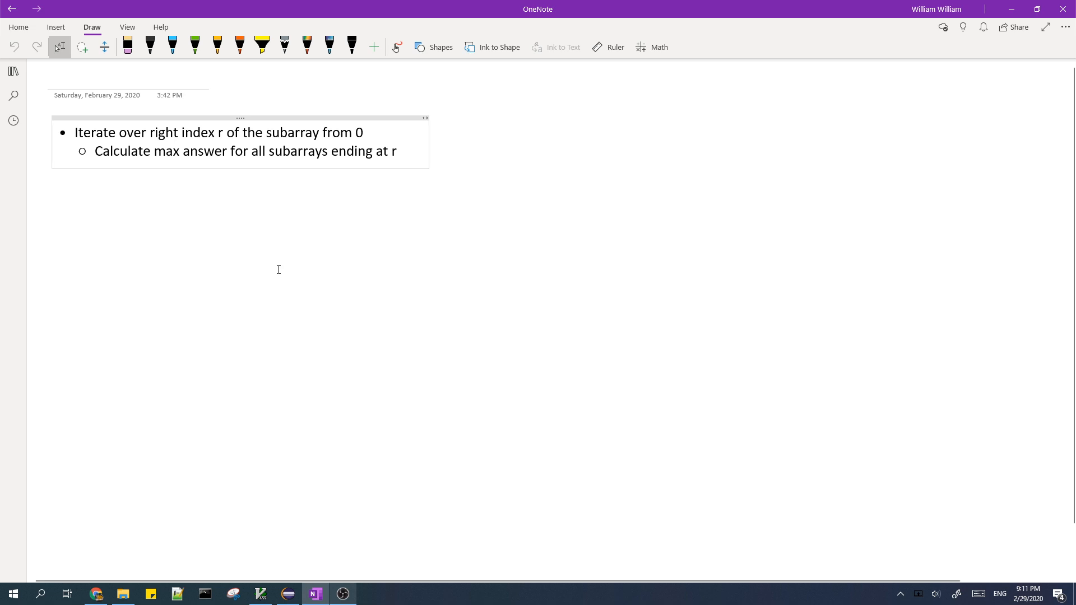
left_click(398, 151)
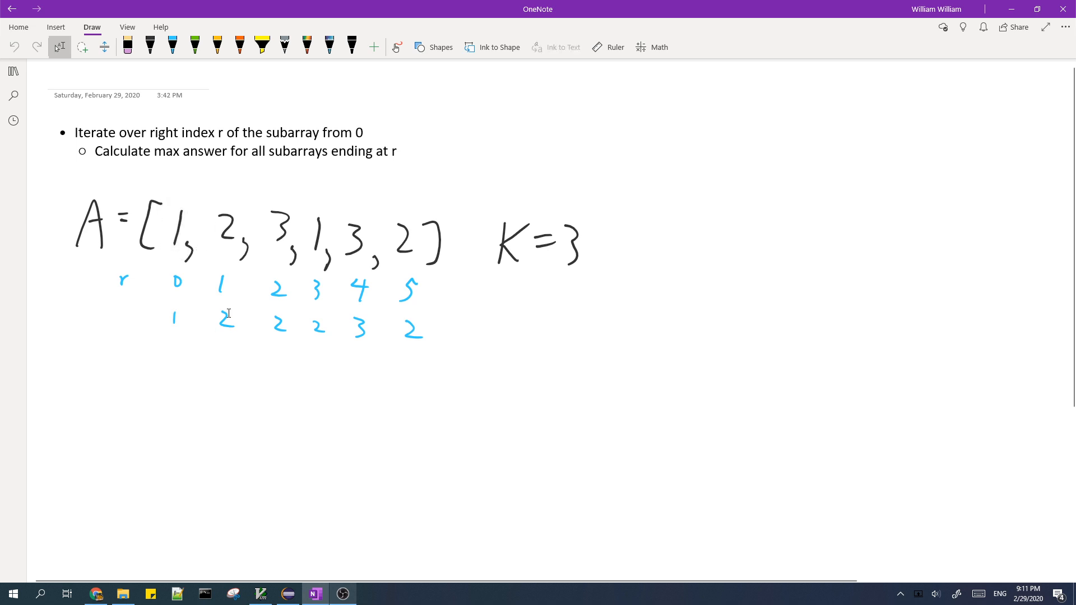
left_click(227, 324)
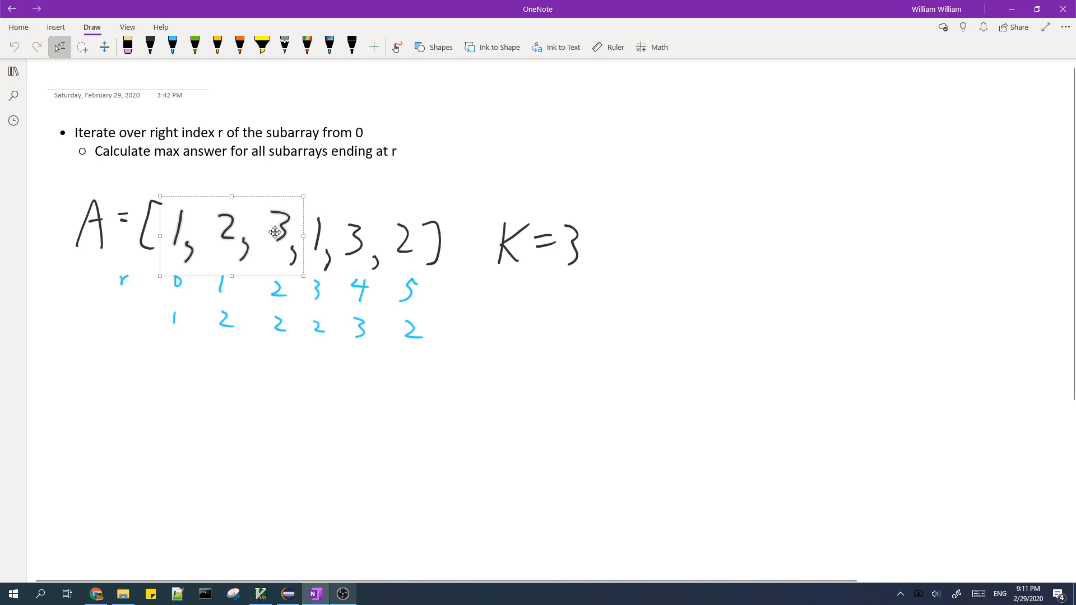
left_click(271, 355)
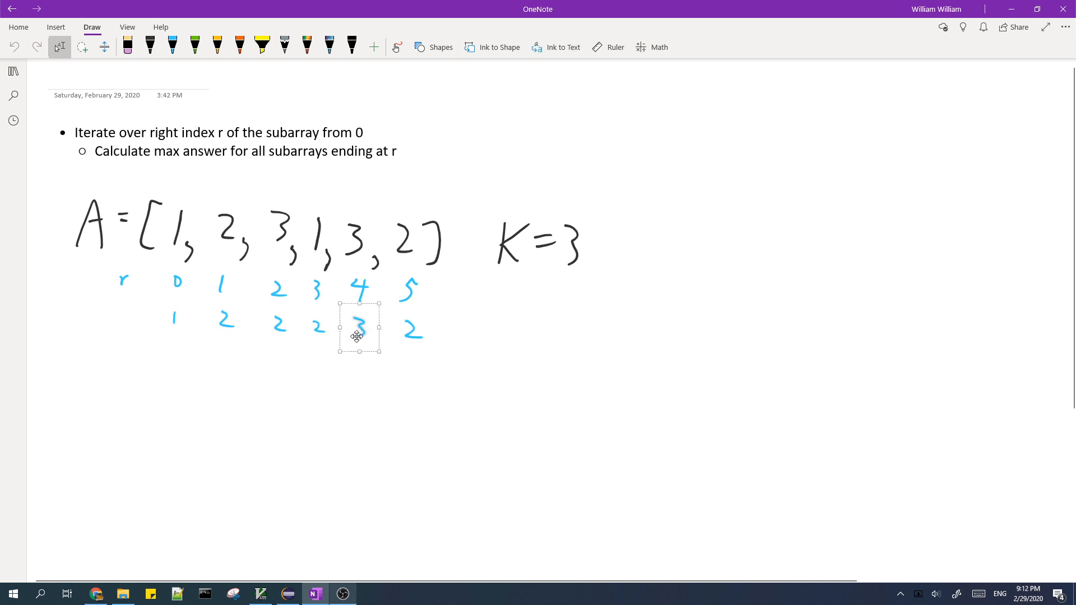
mouse_move(456, 312)
type("Update last[]")
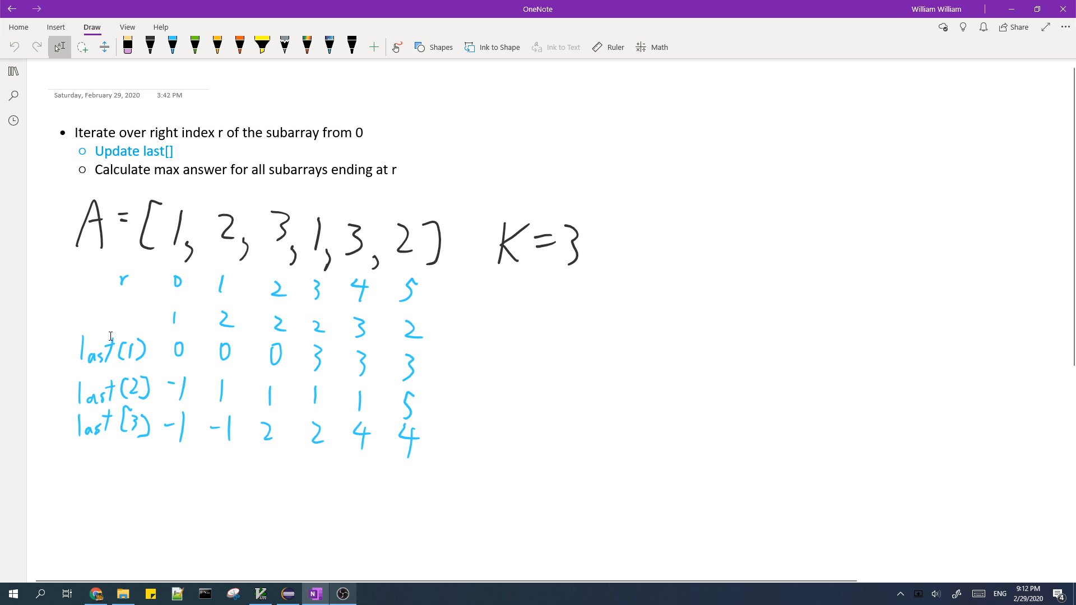
mouse_move(162, 392)
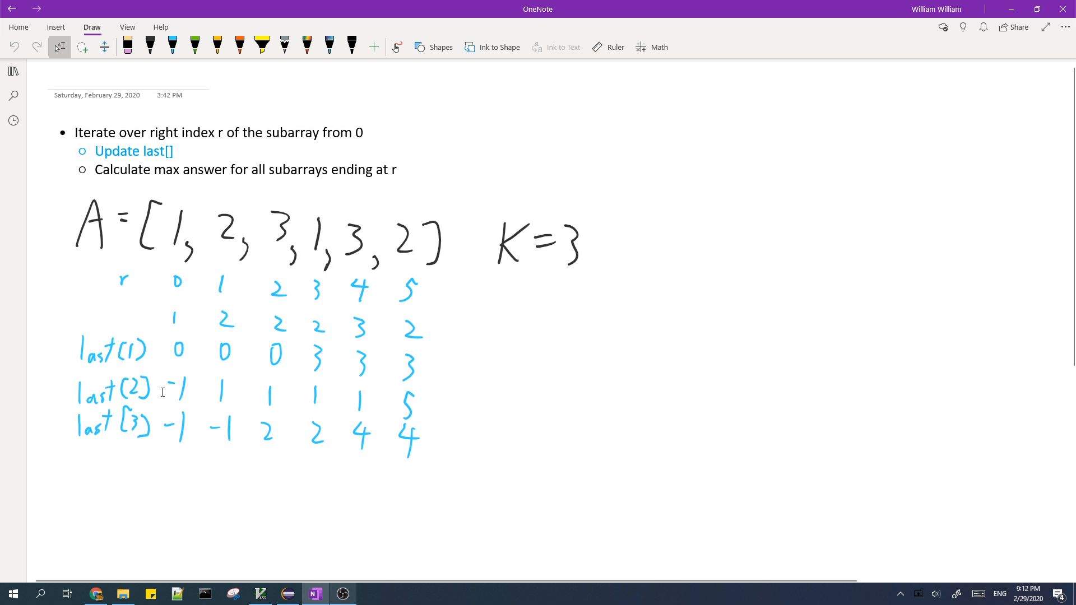
mouse_move(229, 338)
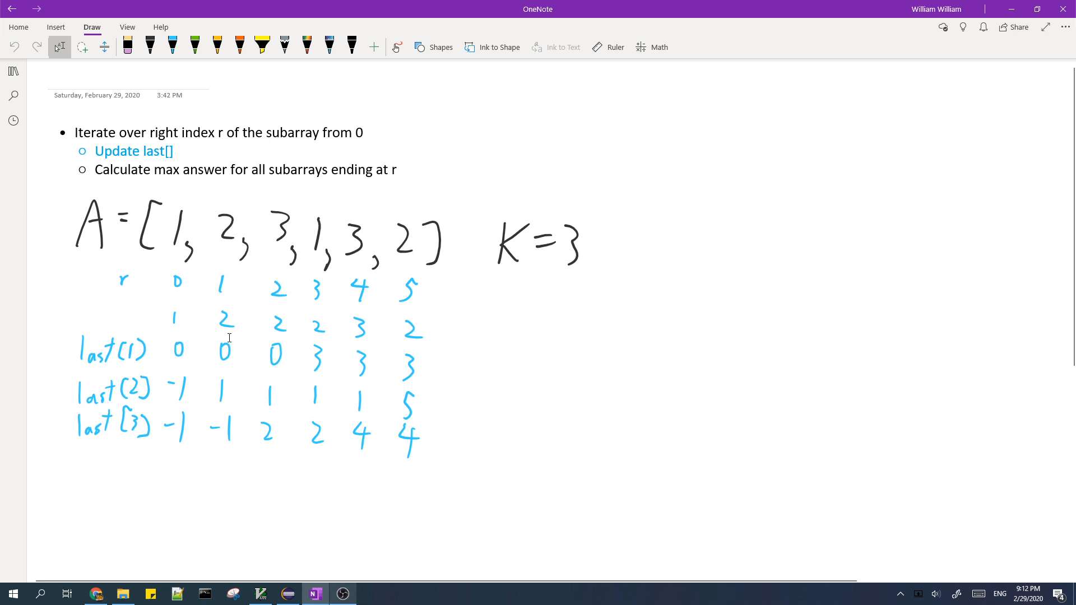
mouse_move(106, 364)
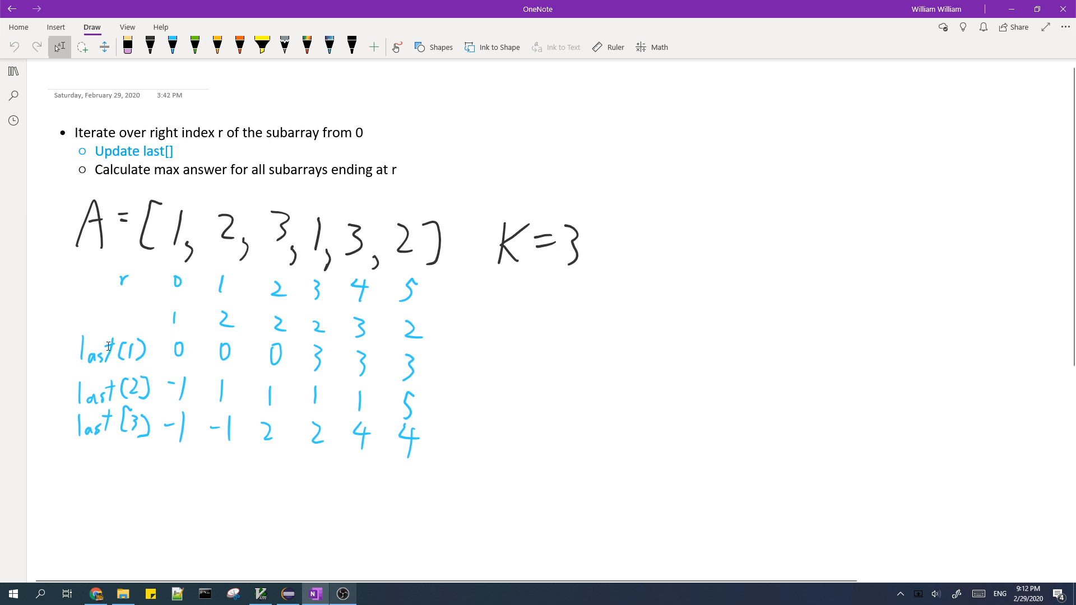
Step: Add a blue 'Update last[]' sub-bullet and last(1), last(2), last(3) rows for each r
left_click(103, 349)
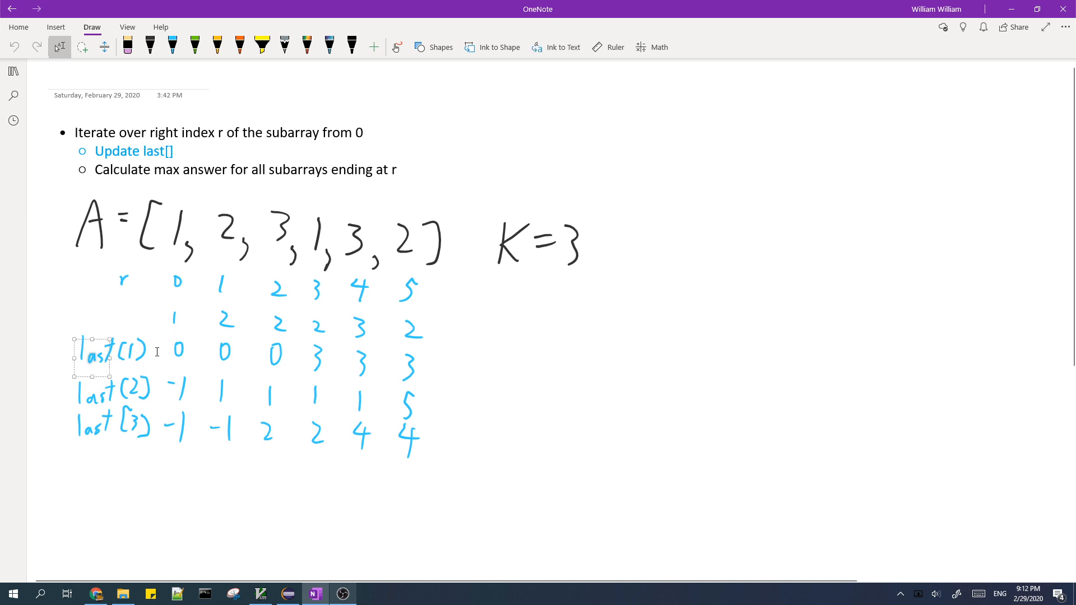
mouse_move(129, 332)
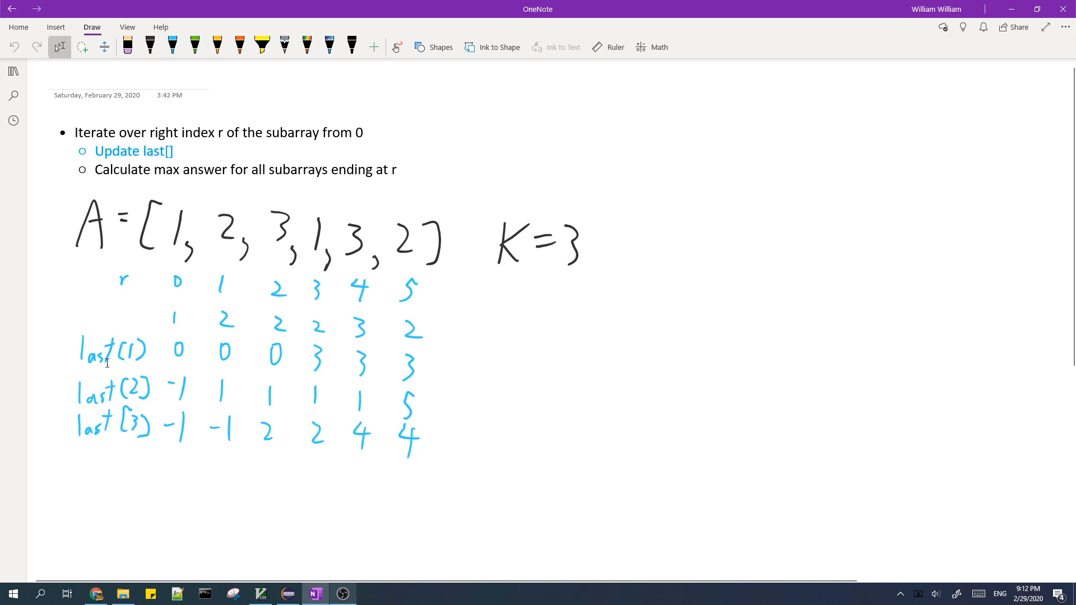
left_click(124, 350)
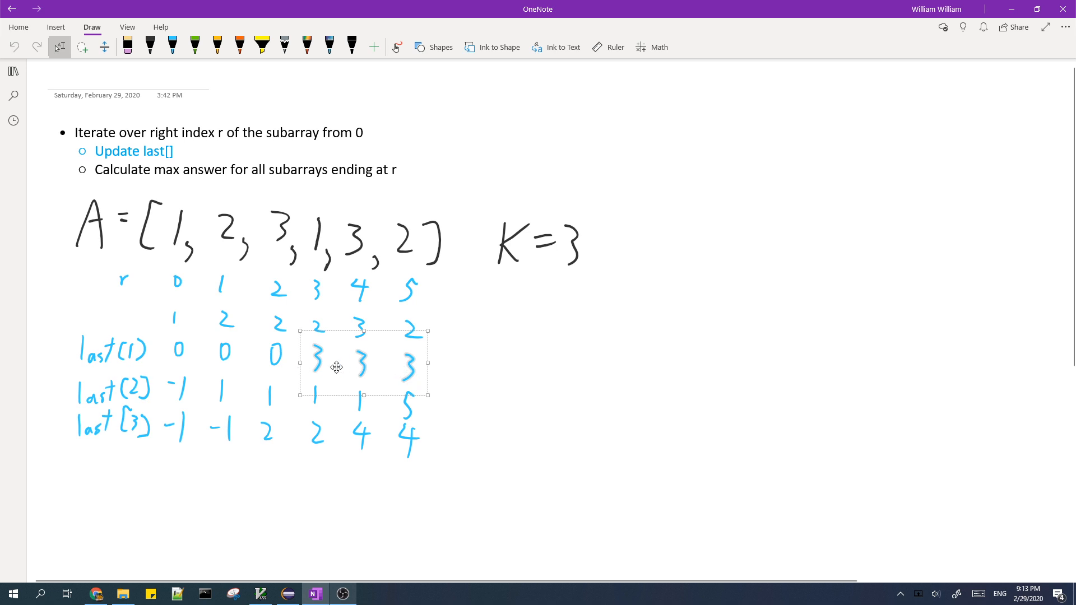
mouse_move(447, 353)
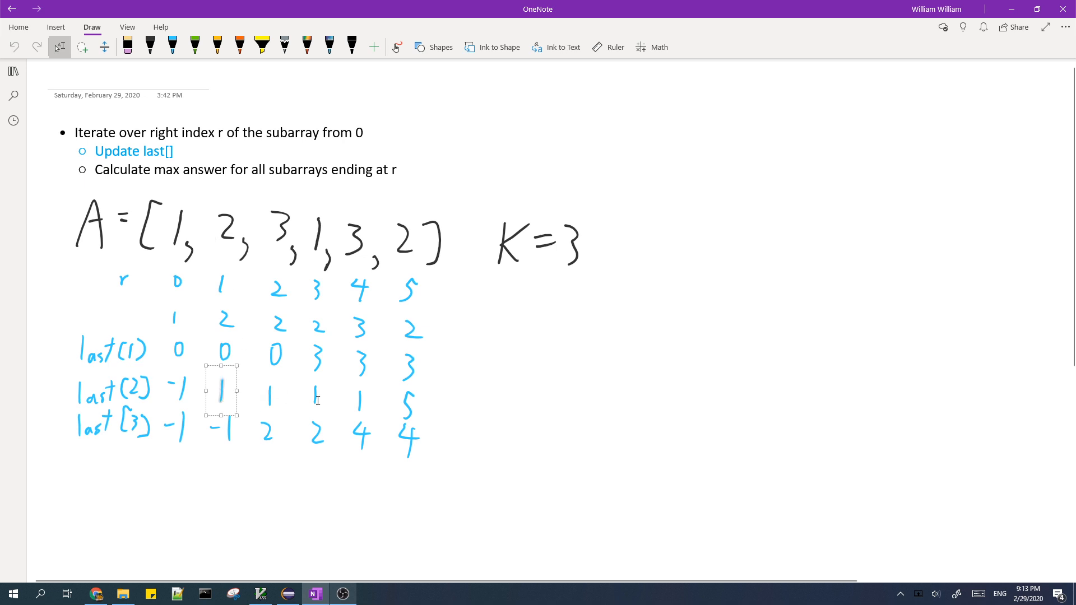
left_click_drag(220, 401, 315, 401)
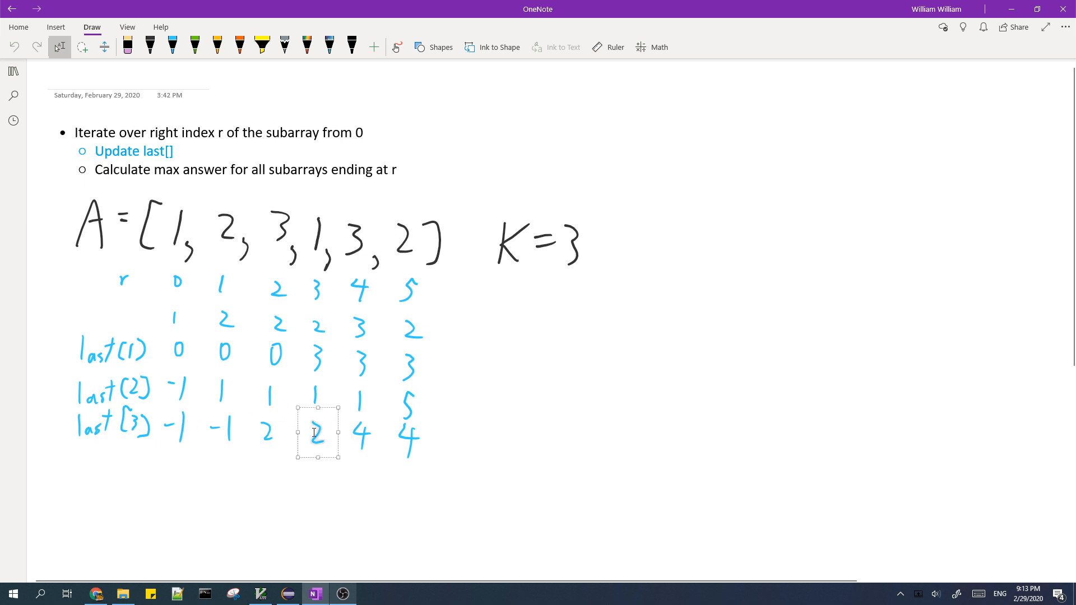
mouse_move(318, 443)
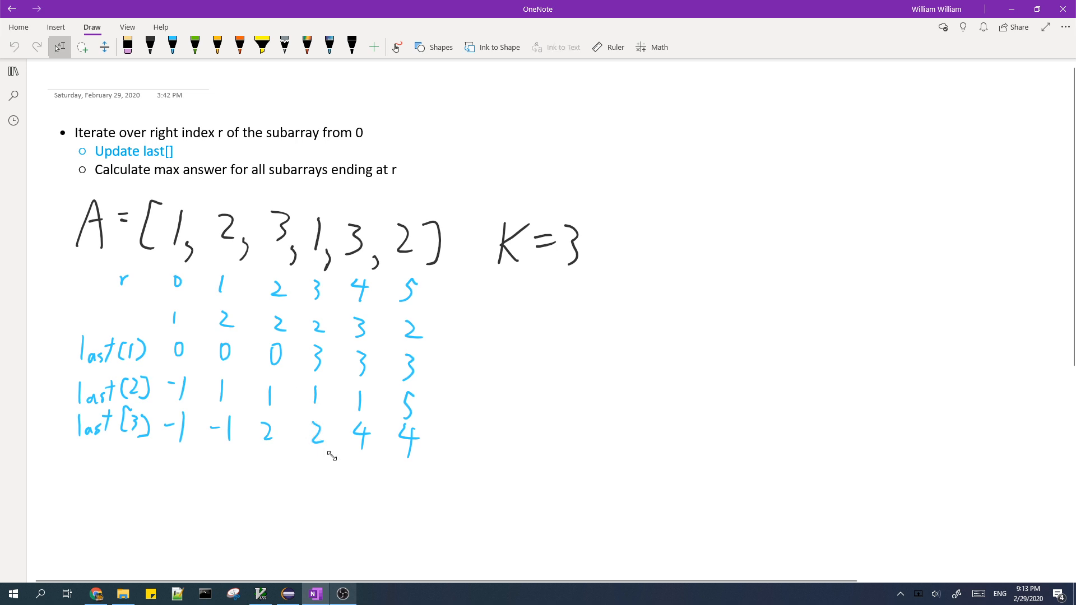
Step: Handwrite 'subarray [min(last)+1...r]' and 'ans[r]=r-min(last[1...K])' in black under the table
left_click_drag(494, 440, 864, 535)
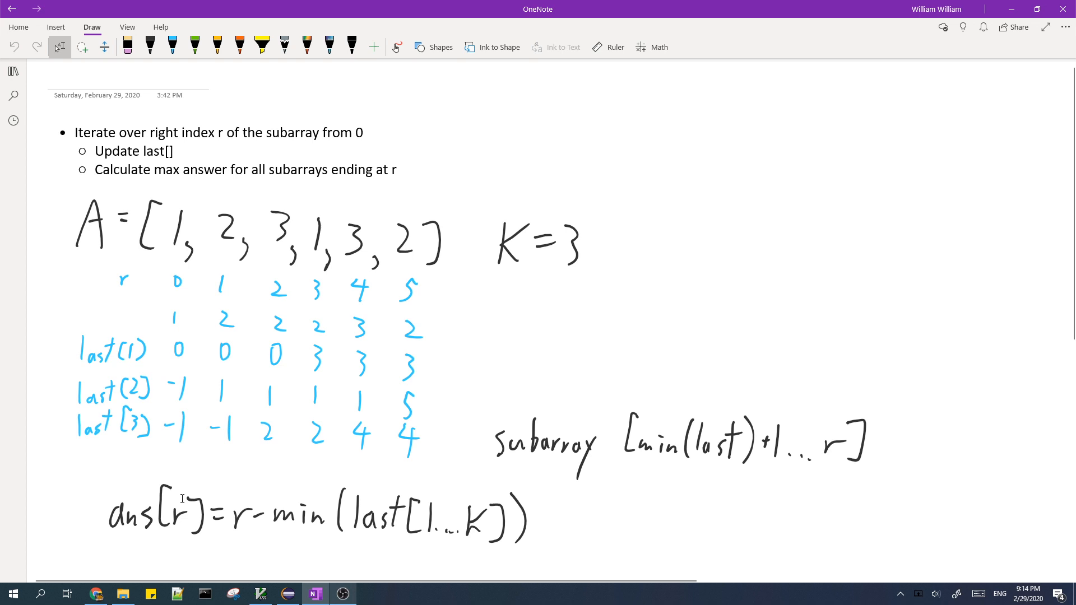
mouse_move(476, 532)
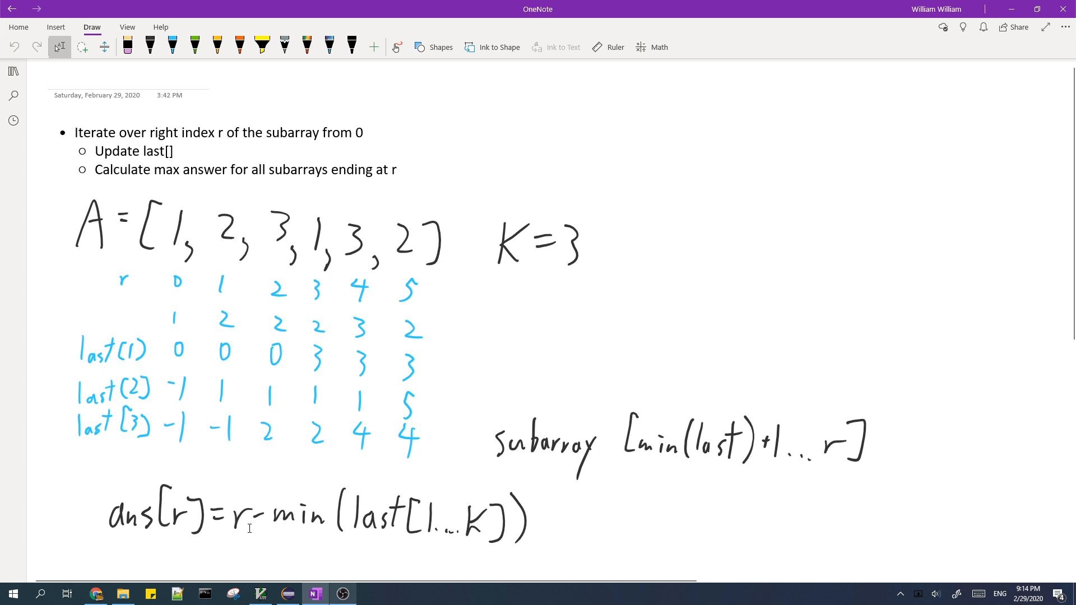
mouse_move(252, 528)
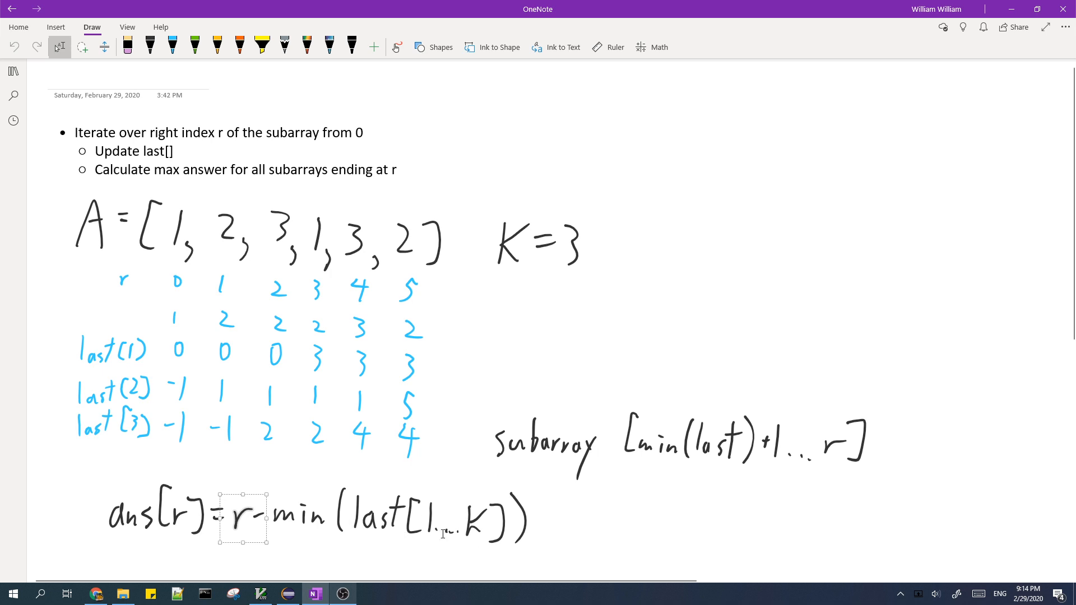
mouse_move(497, 535)
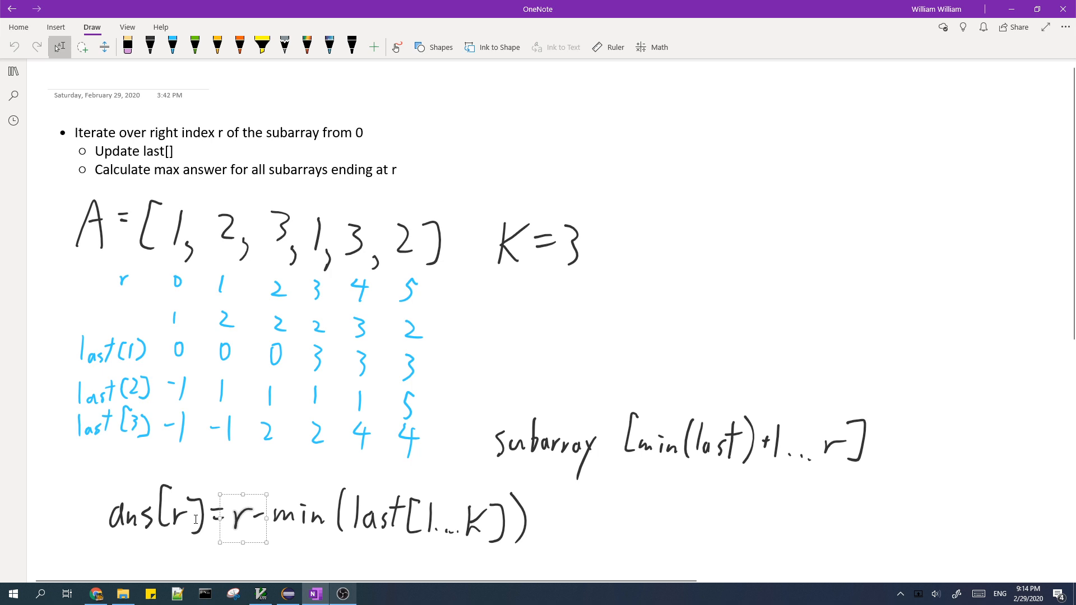
mouse_move(608, 506)
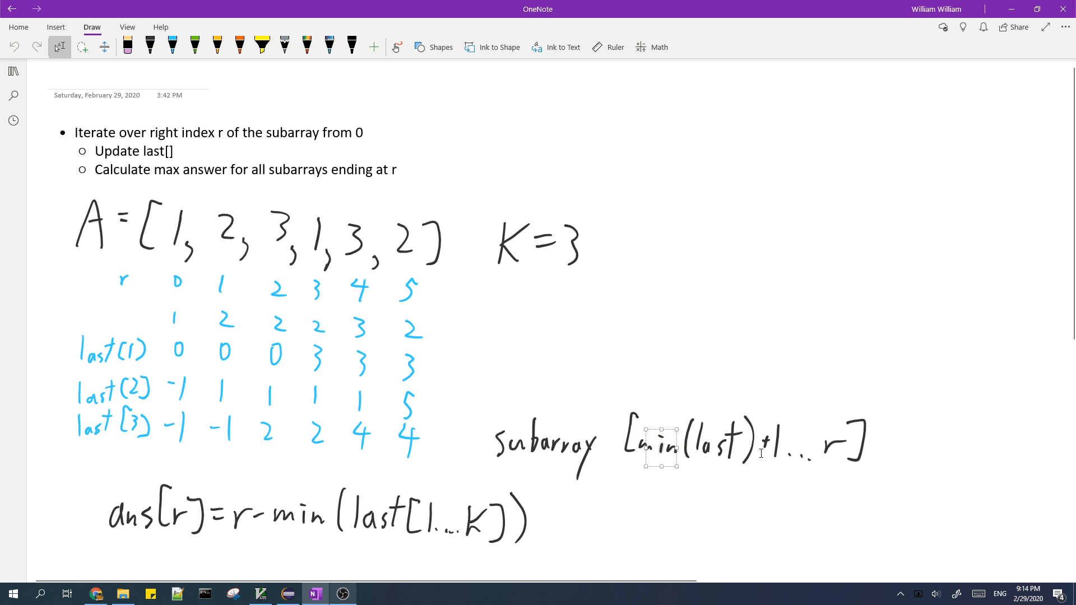
mouse_move(398, 525)
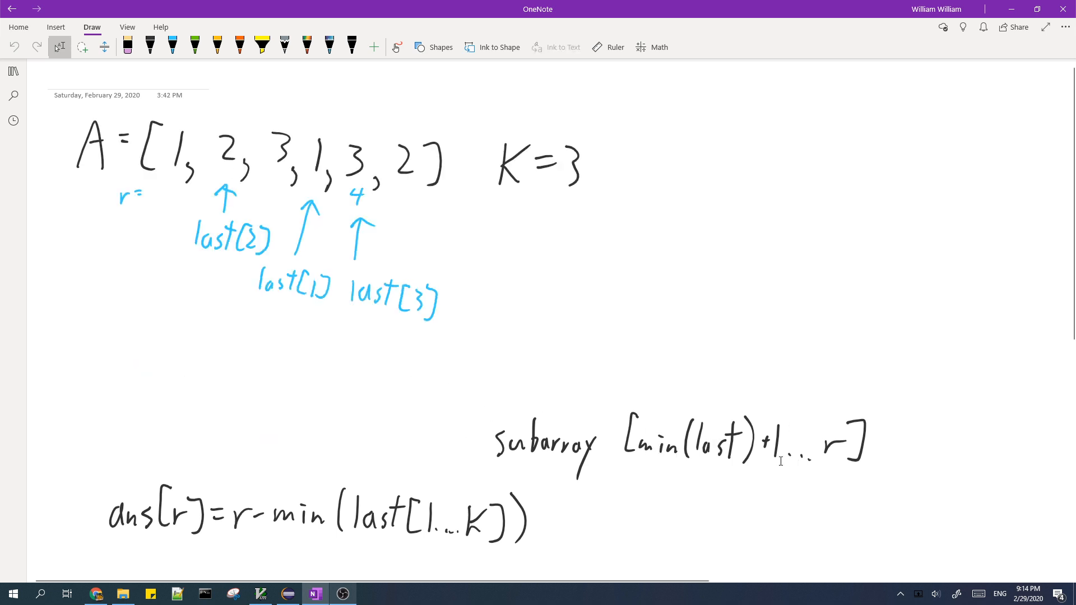
mouse_move(639, 360)
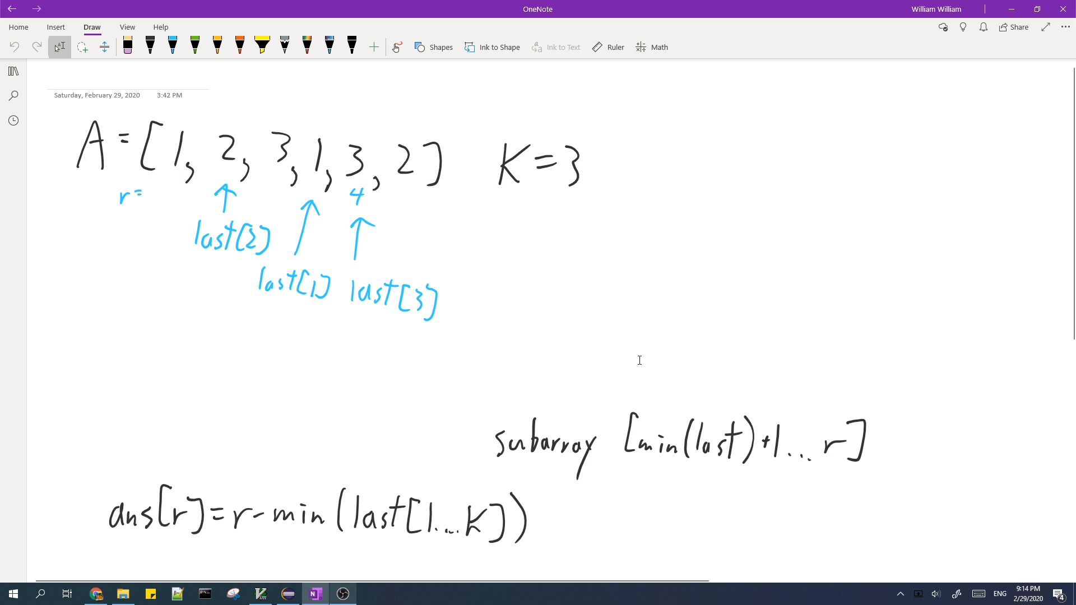
mouse_move(340, 439)
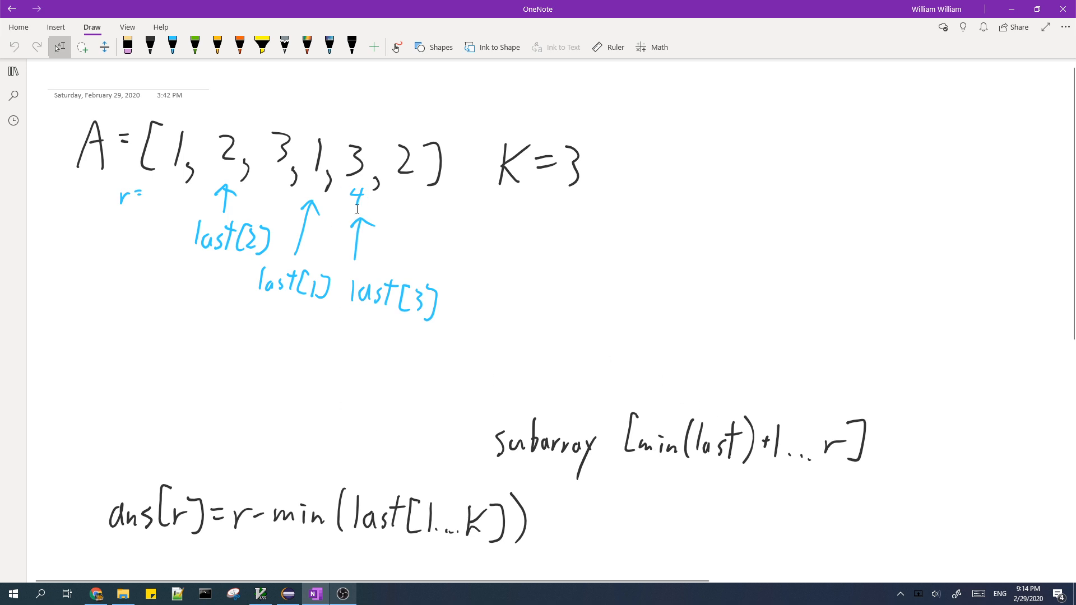
Step: Select the handwritten 4 beneath the second 3 and move it into place
left_click(357, 195)
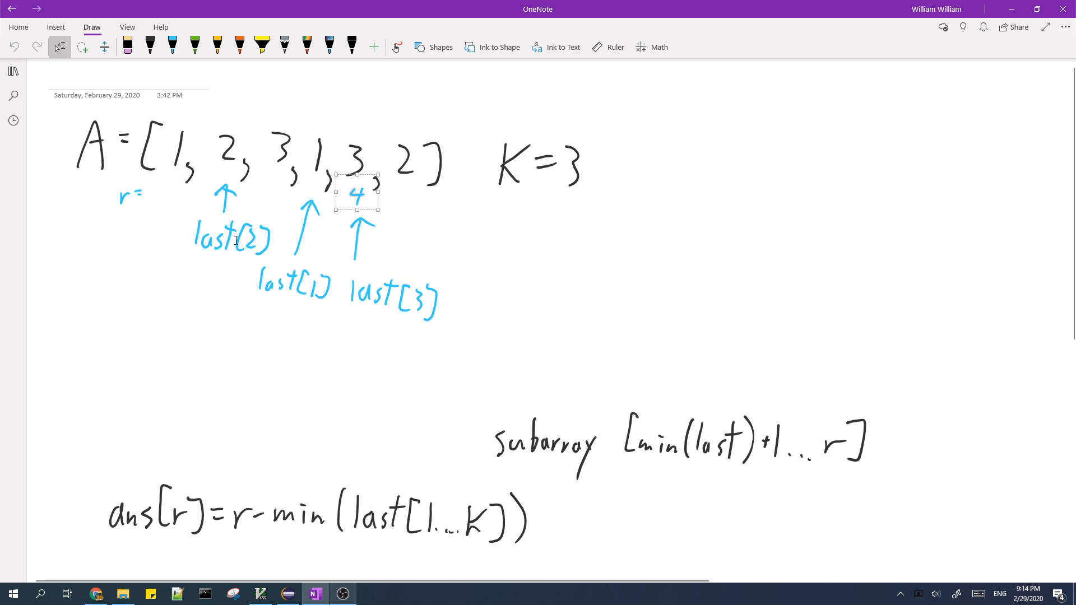
left_click_drag(355, 192, 317, 149)
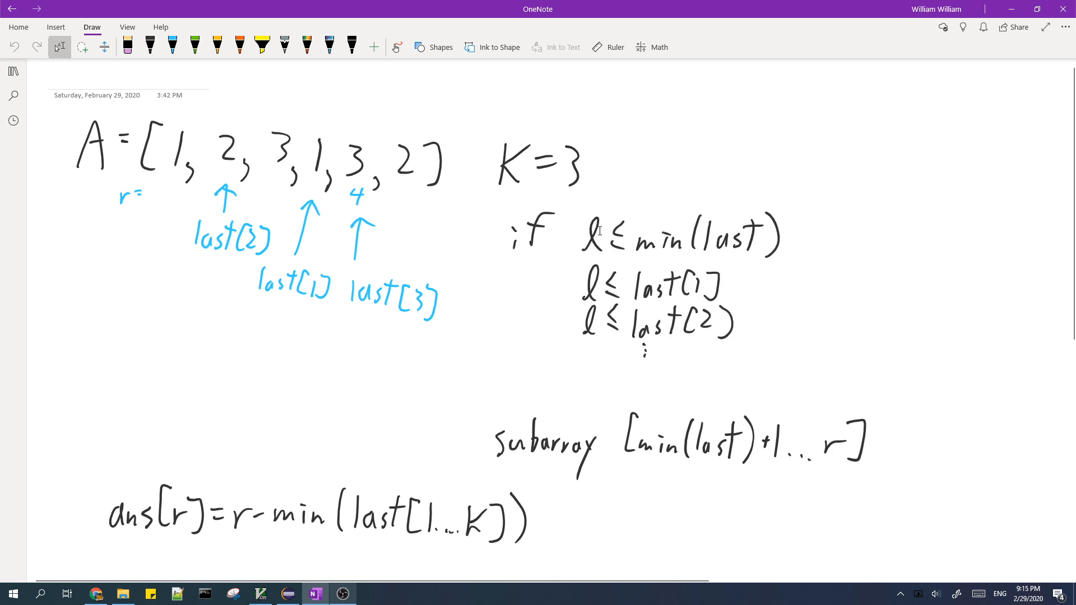
Step: Handwrite 'if l ≤ min(last)' with 'l ≤ last[1]', 'l ≤ last[2]', ⋮ beside K=3
left_click(592, 239)
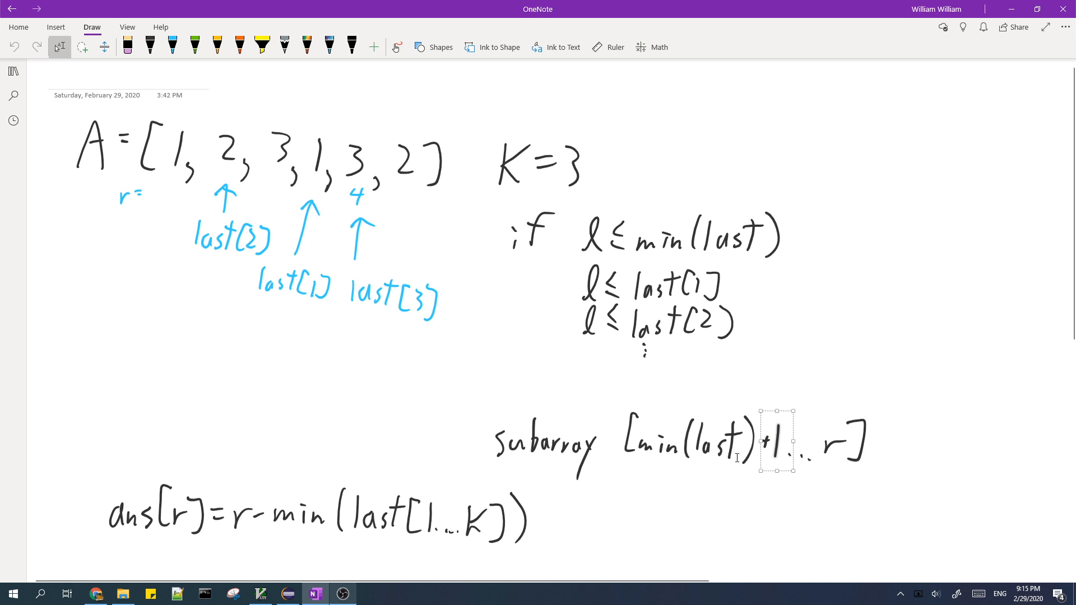
mouse_move(542, 392)
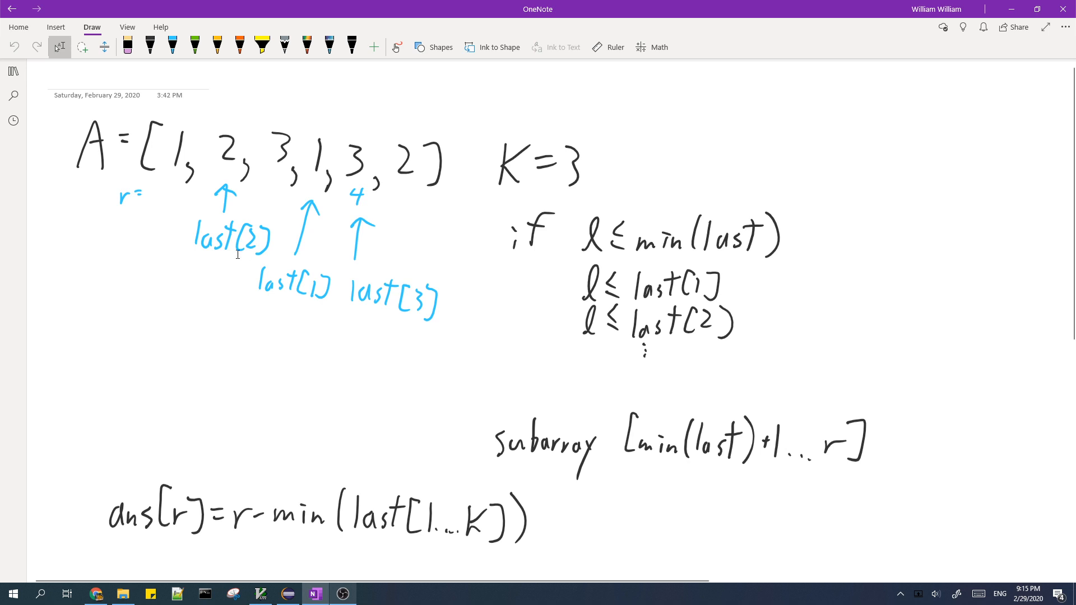
left_click(235, 237)
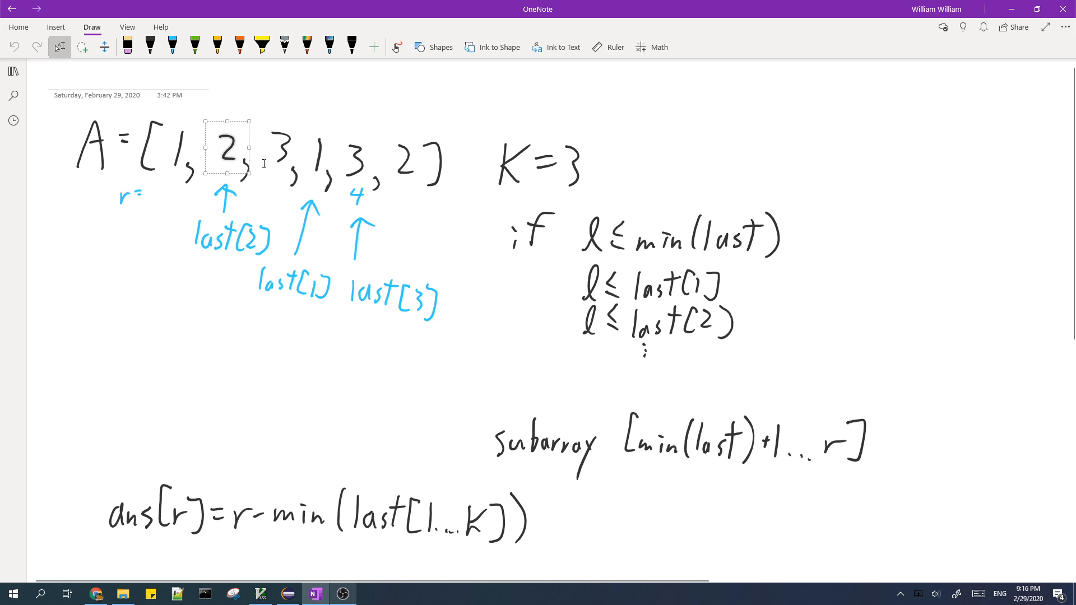
mouse_move(201, 84)
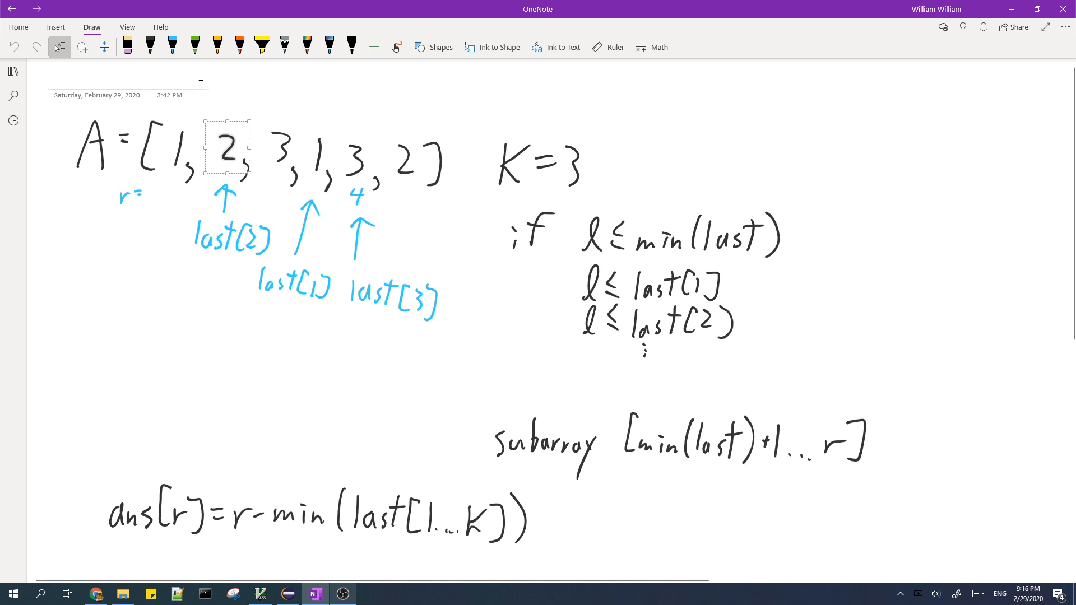
mouse_move(222, 156)
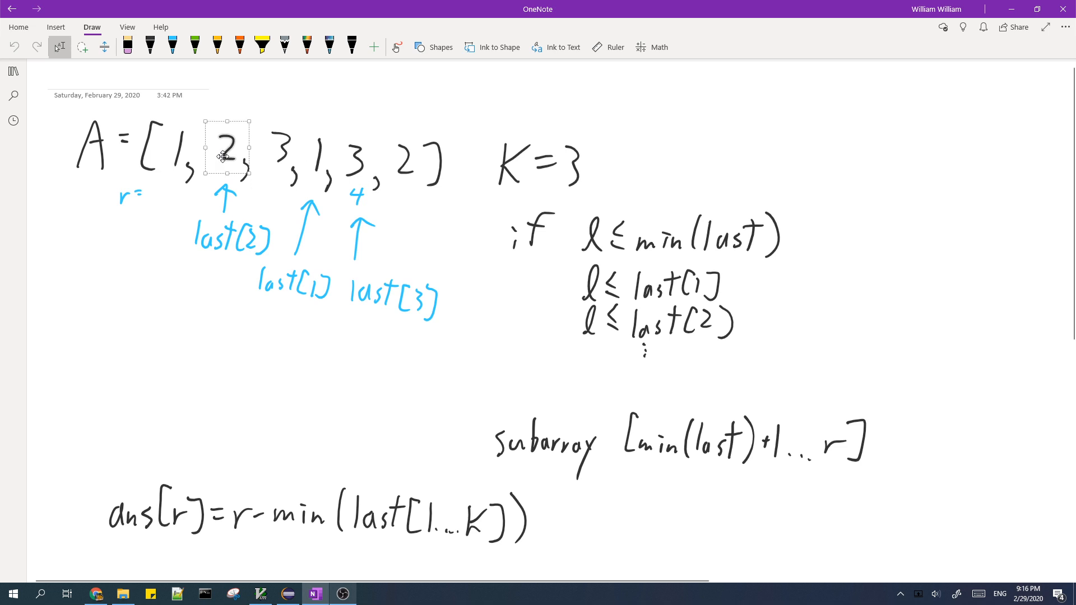
mouse_move(241, 177)
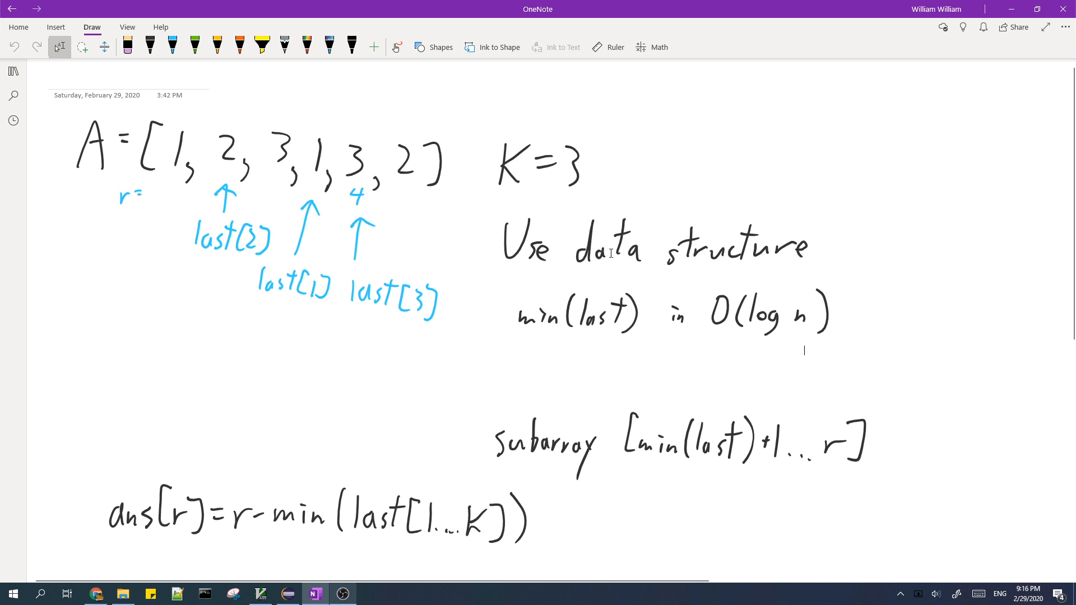
mouse_move(645, 290)
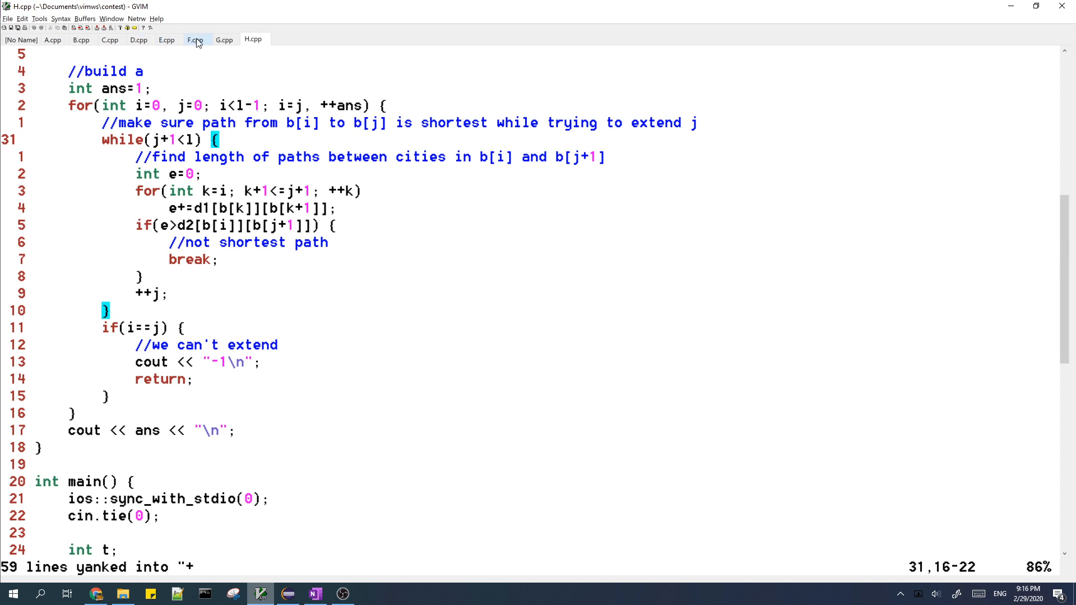
Step: Switch to the E.cpp buffer and scroll down through its solve() function
left_click(166, 39)
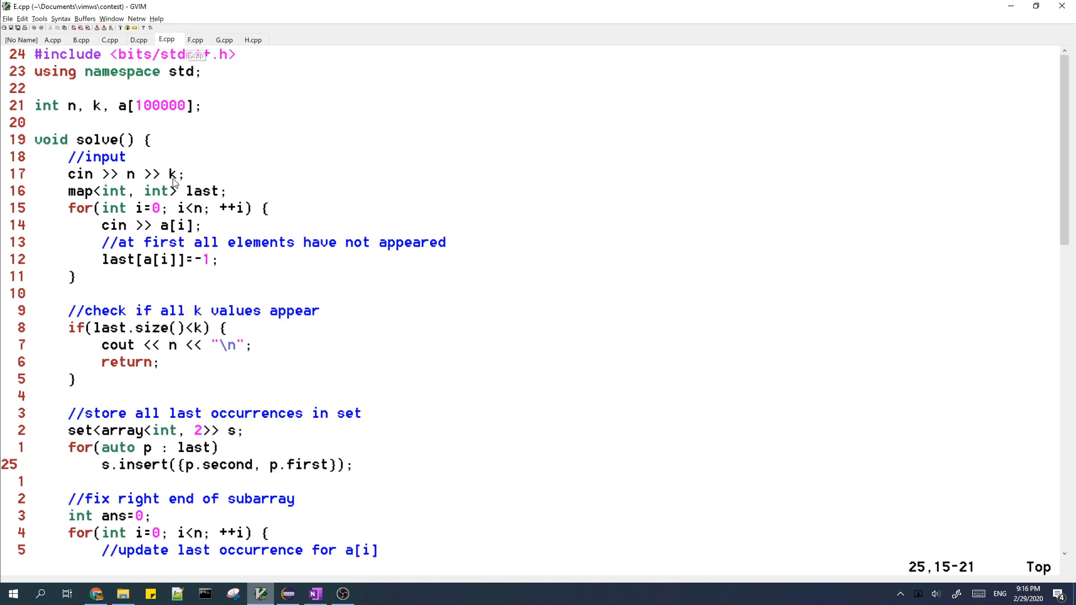
mouse_move(164, 208)
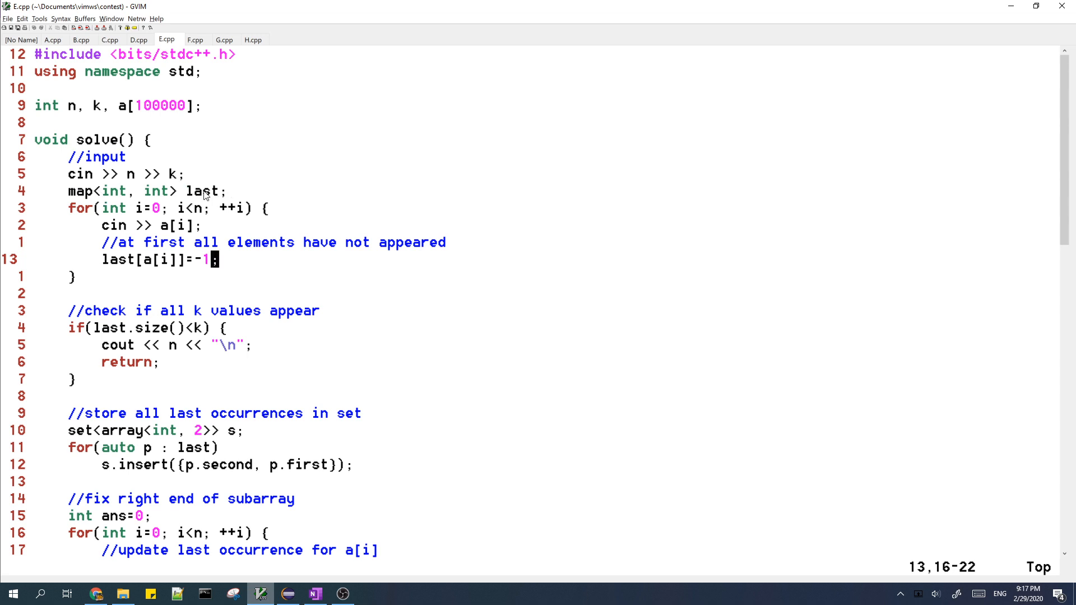
mouse_move(246, 201)
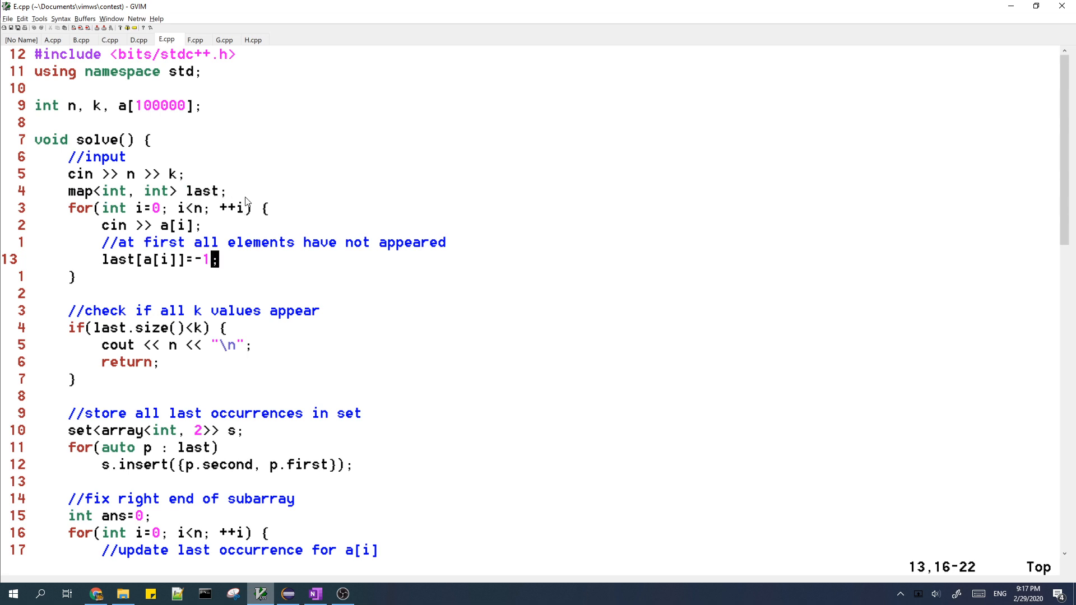
mouse_move(120, 311)
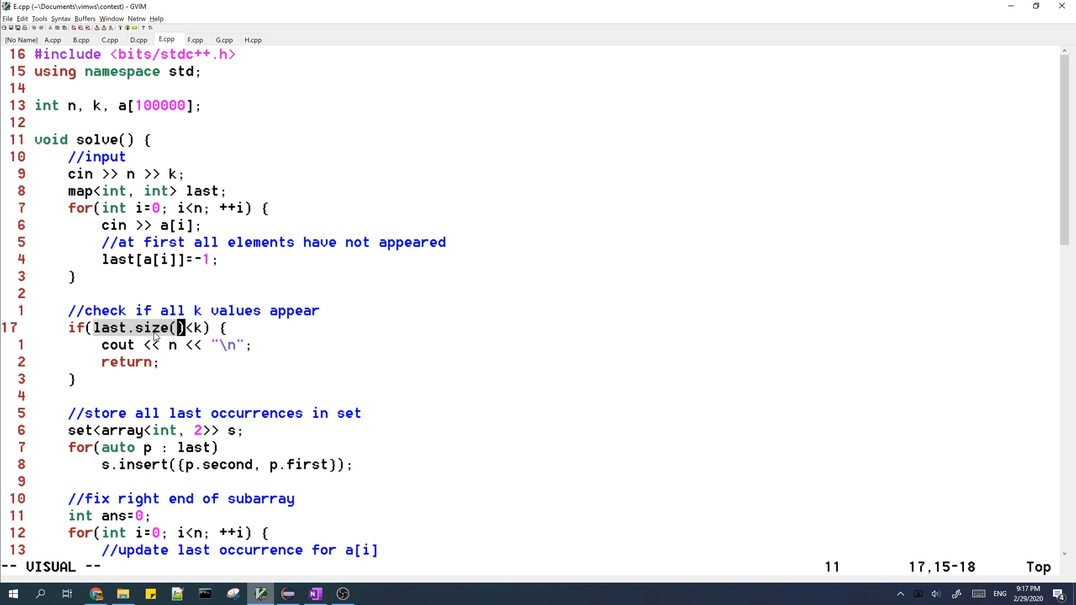
mouse_move(202, 350)
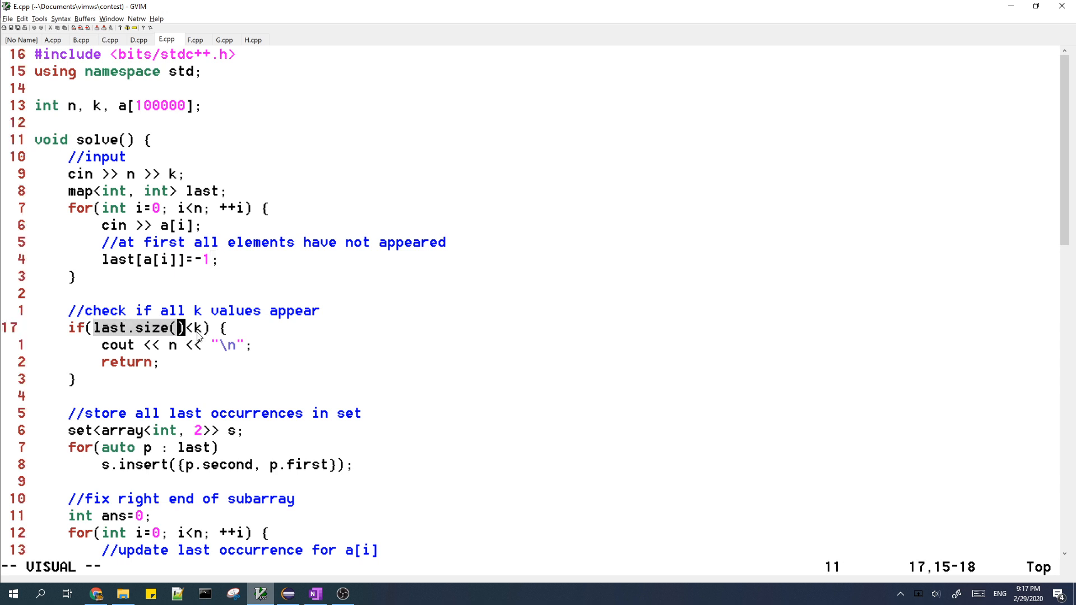
mouse_move(213, 327)
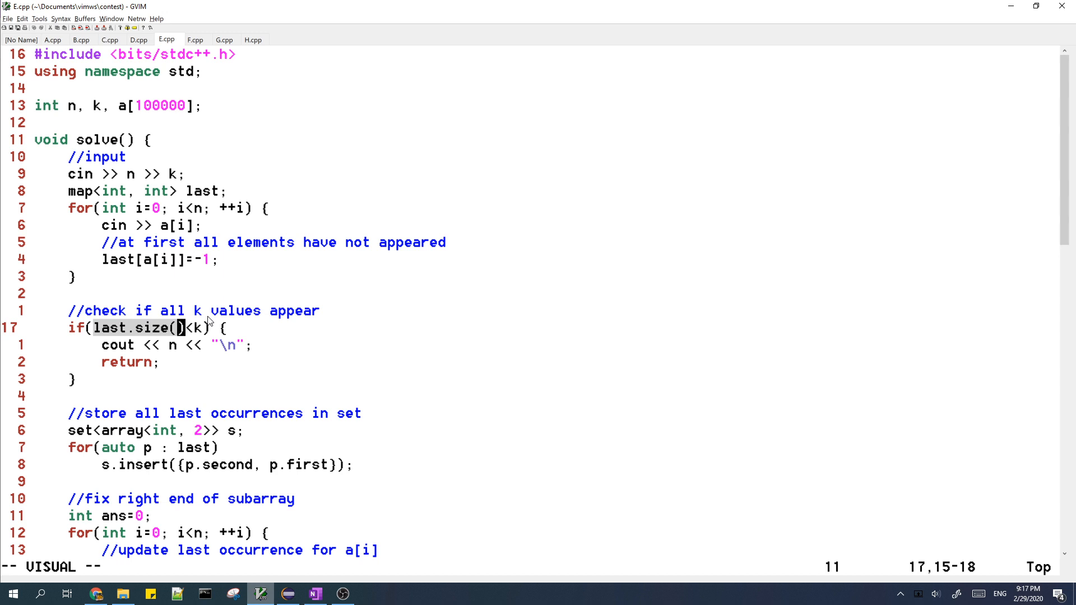
mouse_move(208, 332)
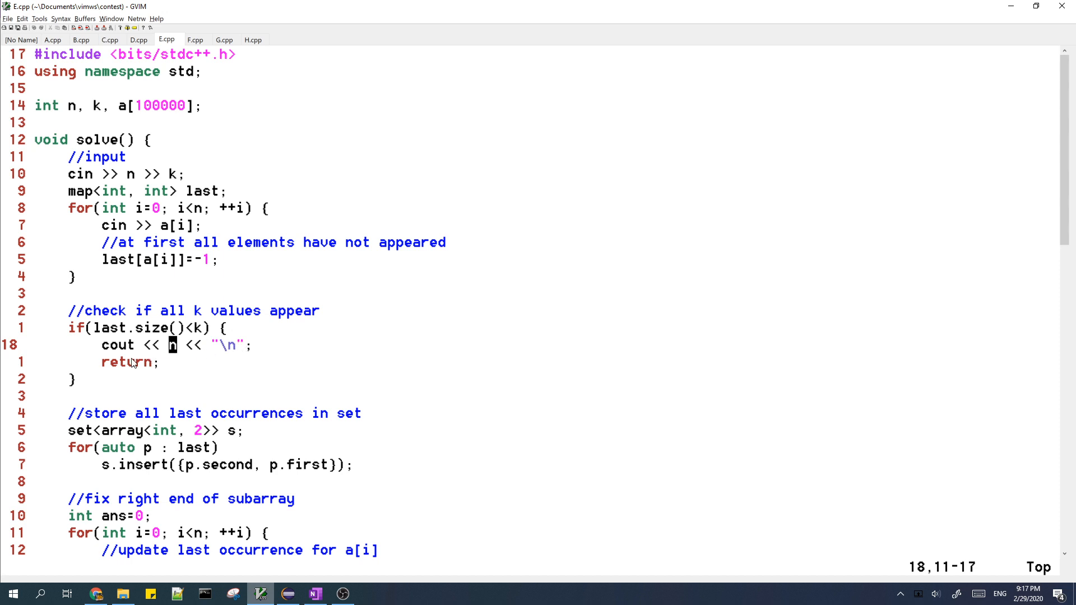
scroll("down", 3)
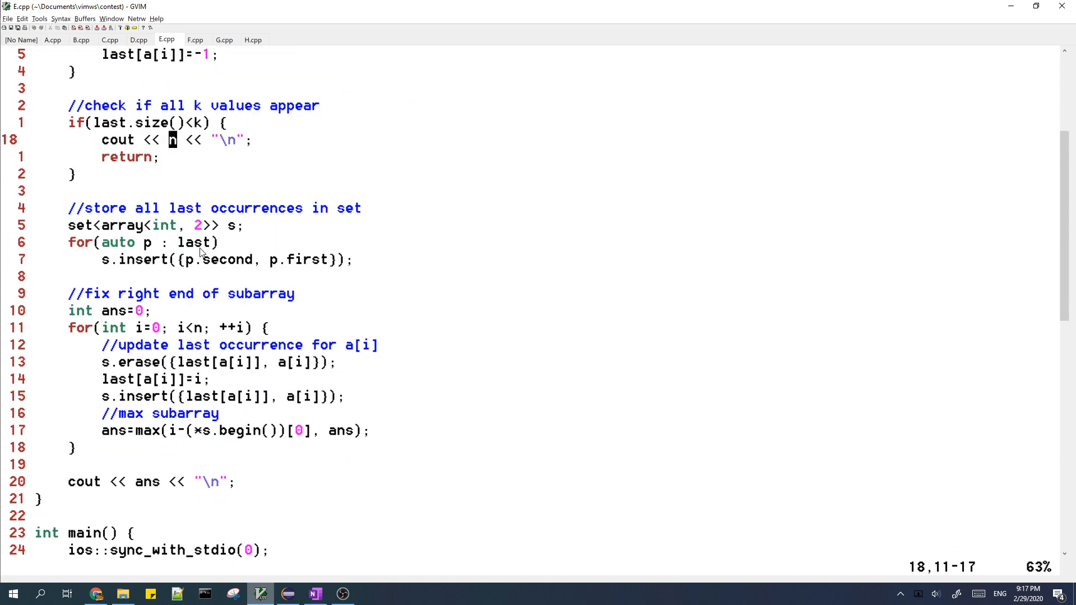
mouse_move(236, 227)
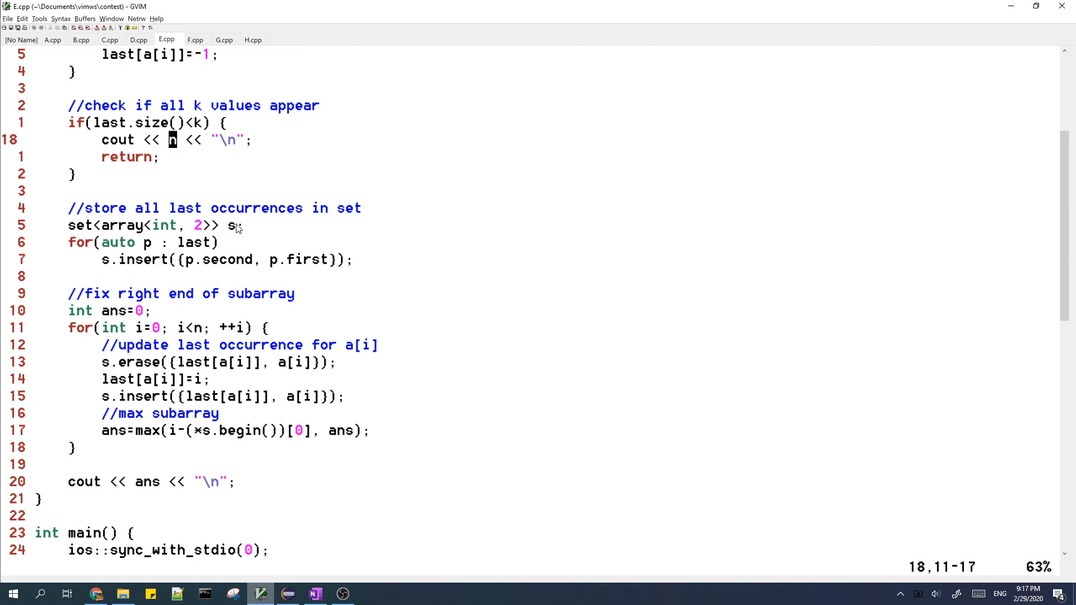
mouse_move(252, 240)
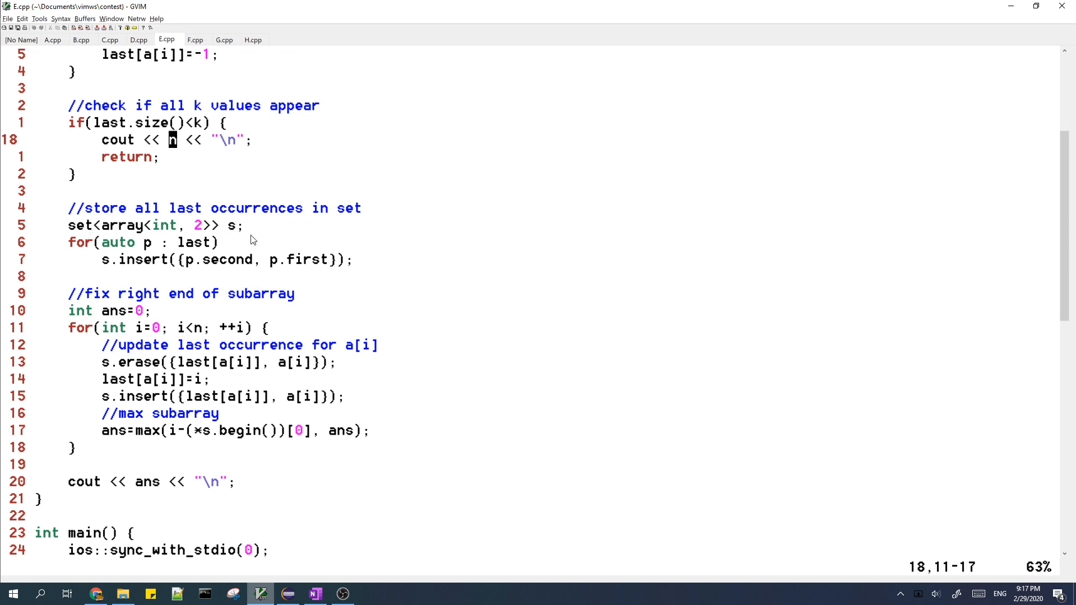
mouse_move(246, 234)
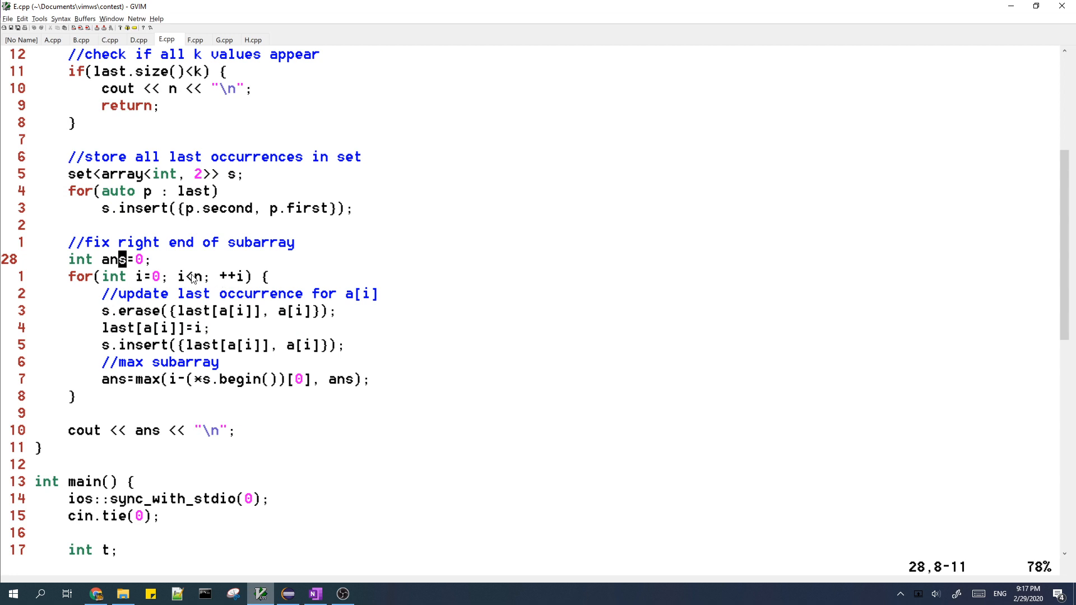
mouse_move(277, 283)
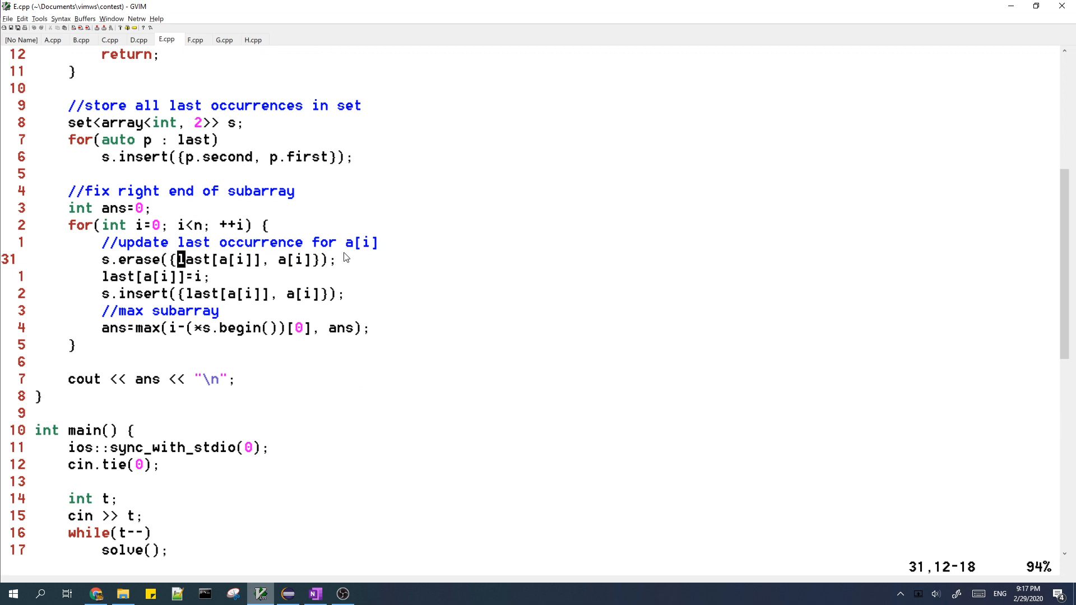
mouse_move(372, 259)
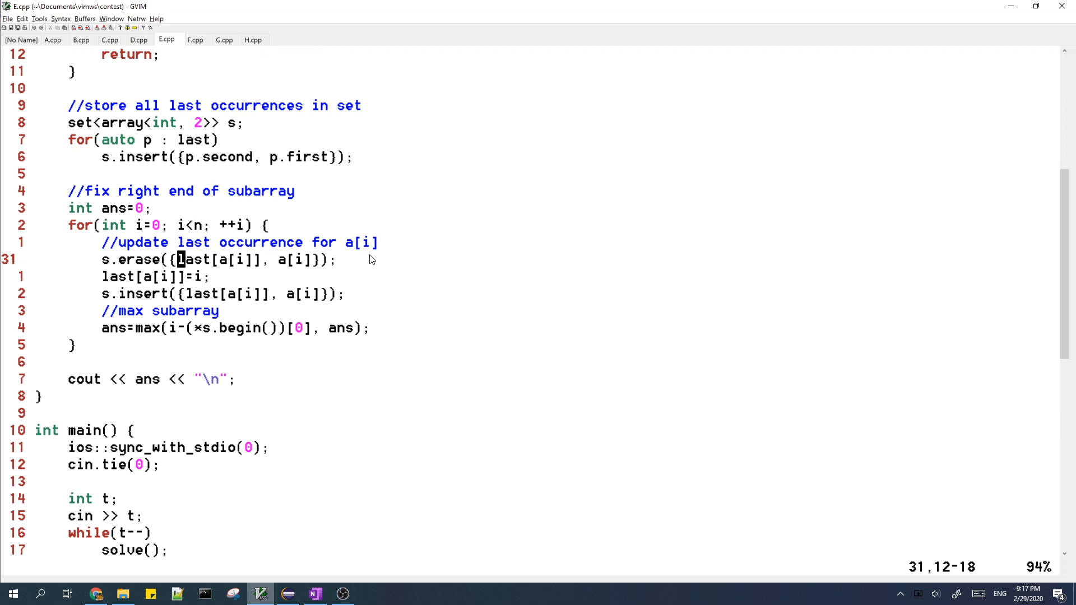
mouse_move(173, 288)
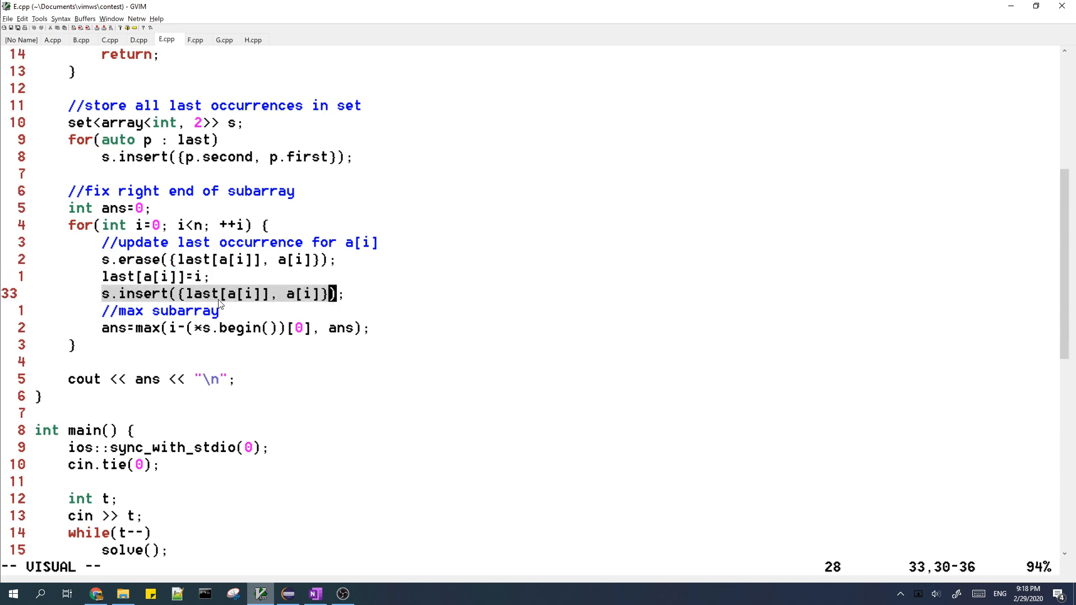
mouse_move(135, 300)
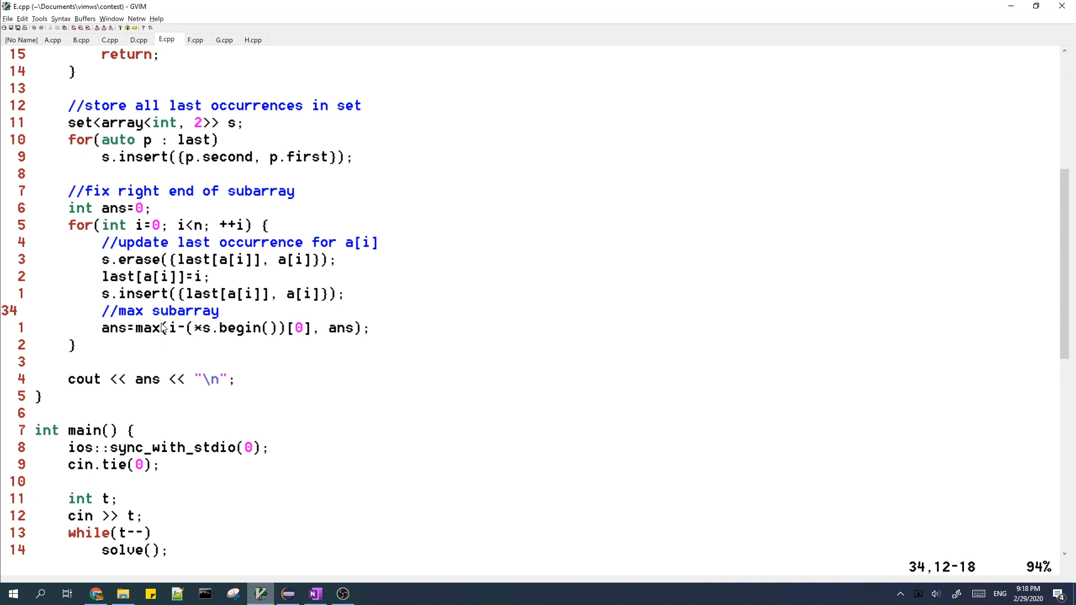
left_click(193, 311)
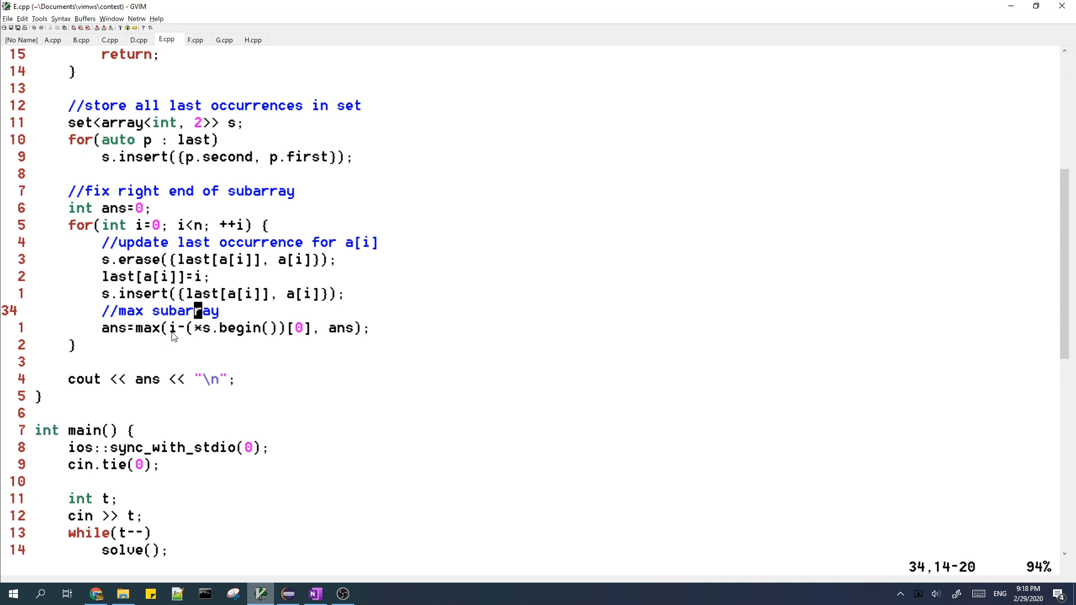
mouse_move(318, 344)
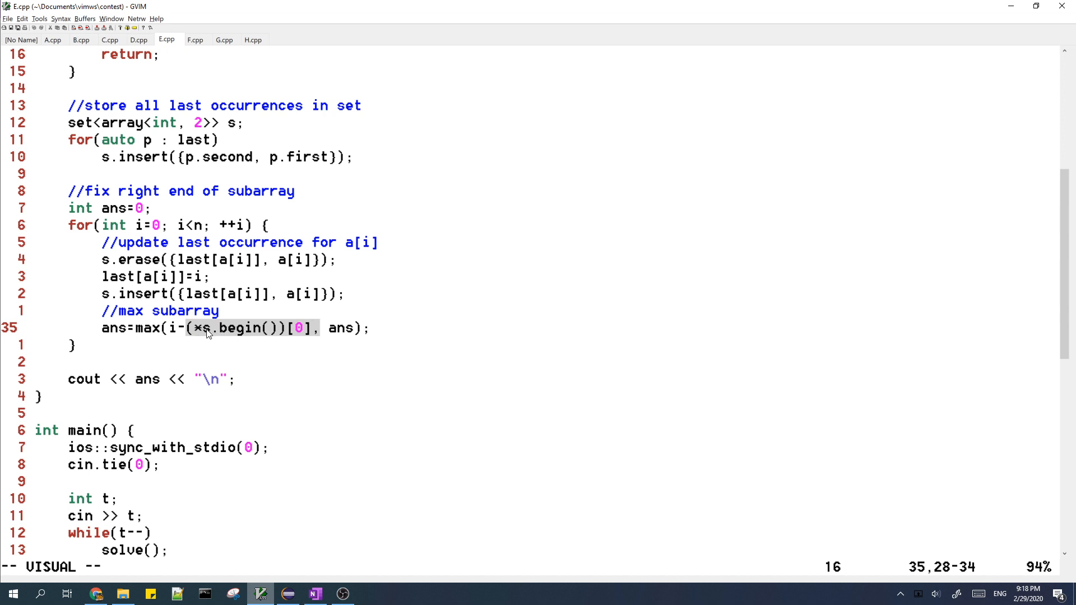
mouse_move(212, 334)
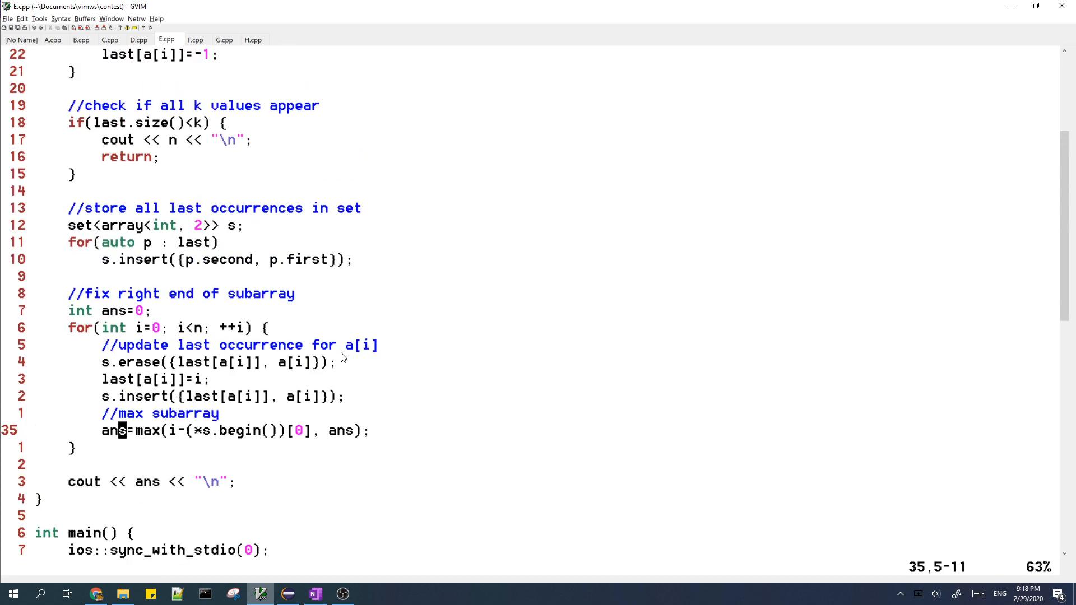
mouse_move(268, 394)
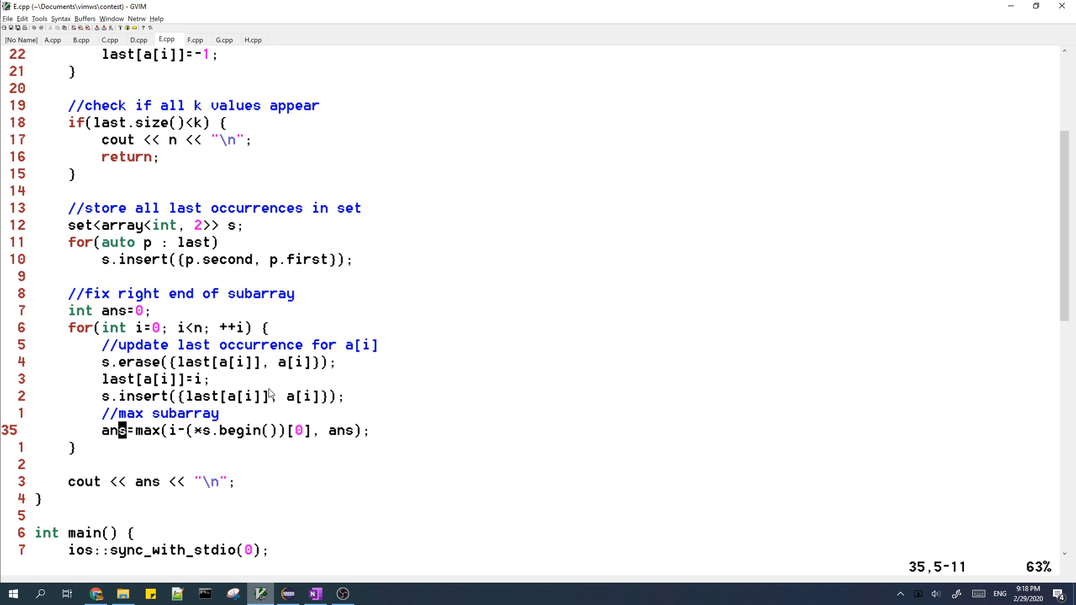